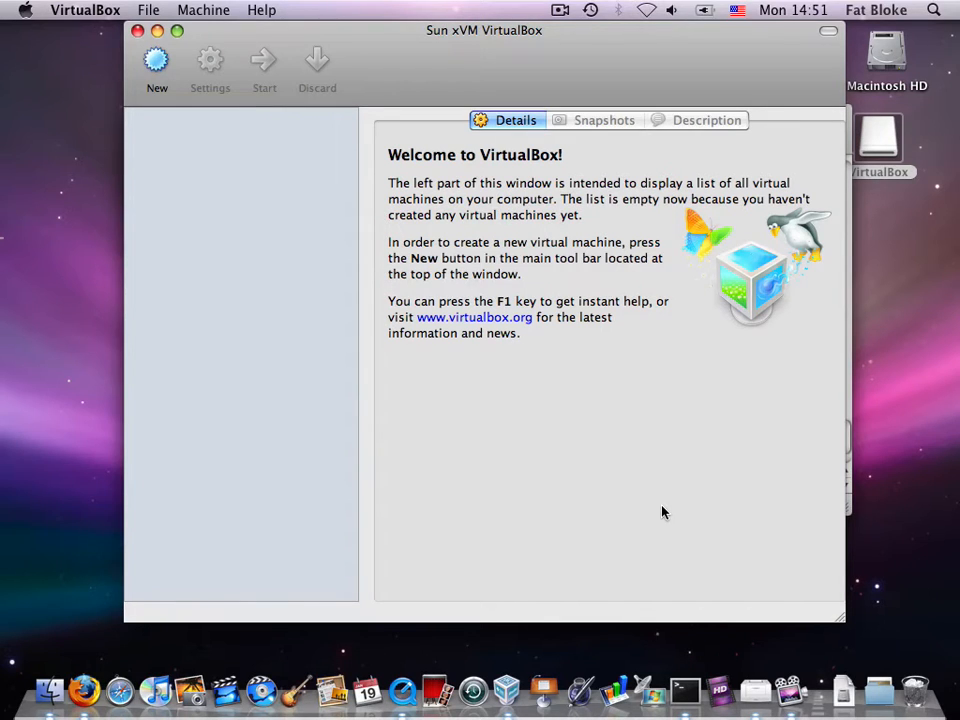
pyautogui.moveTo(640, 524)
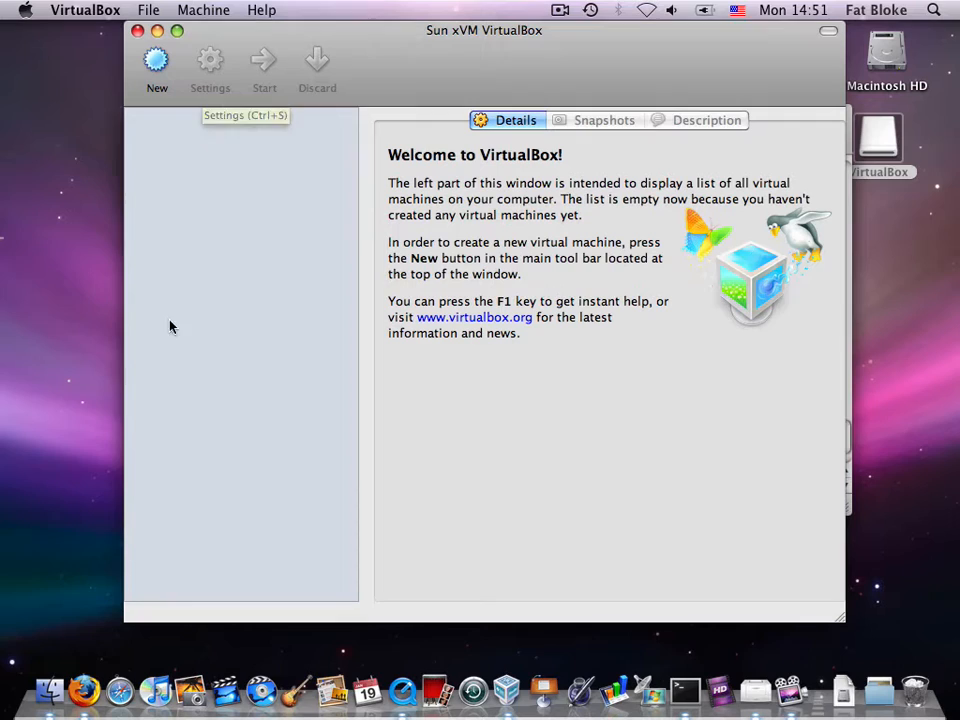
pyautogui.moveTo(244, 184)
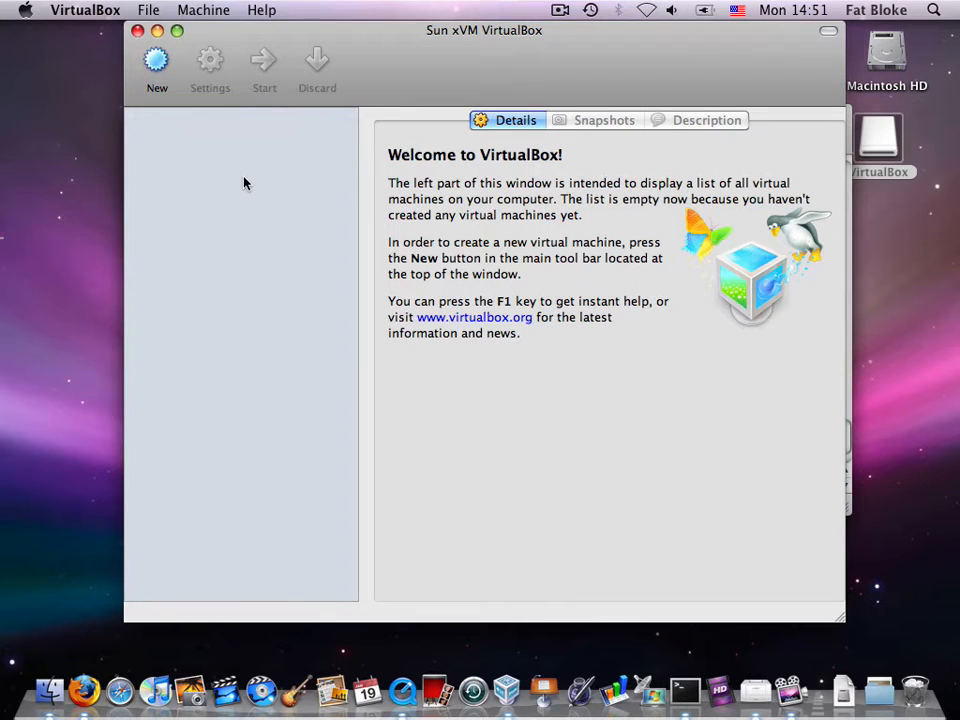
# Step: Start a new virtual machine in the wizard and name it 'Windows 7'
pyautogui.click(156, 62)
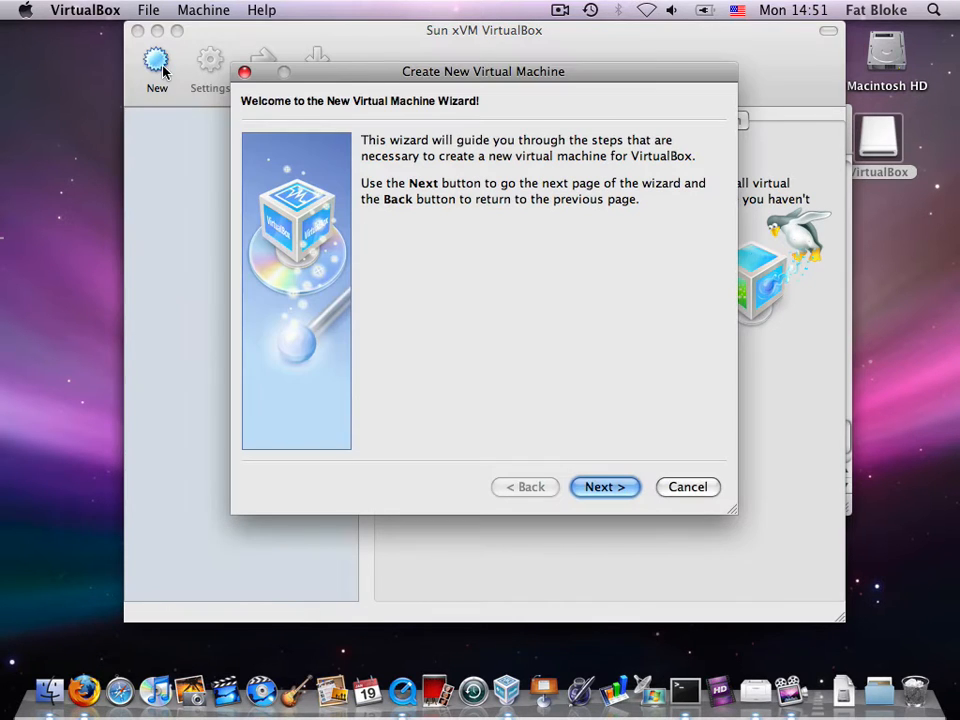
pyautogui.click(604, 488)
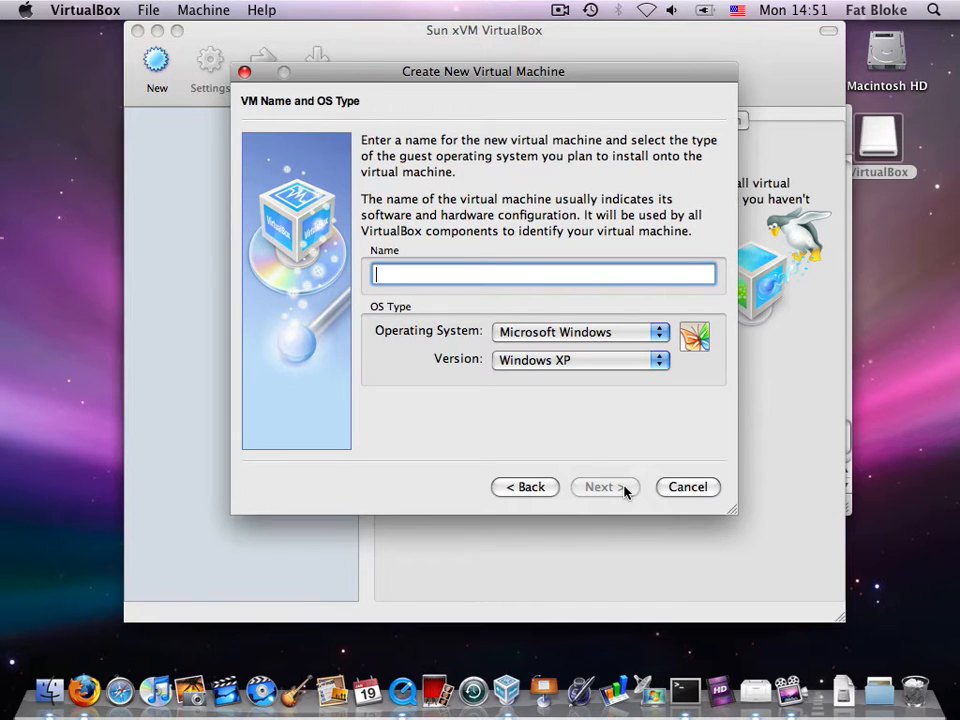
pyautogui.write('Windo')
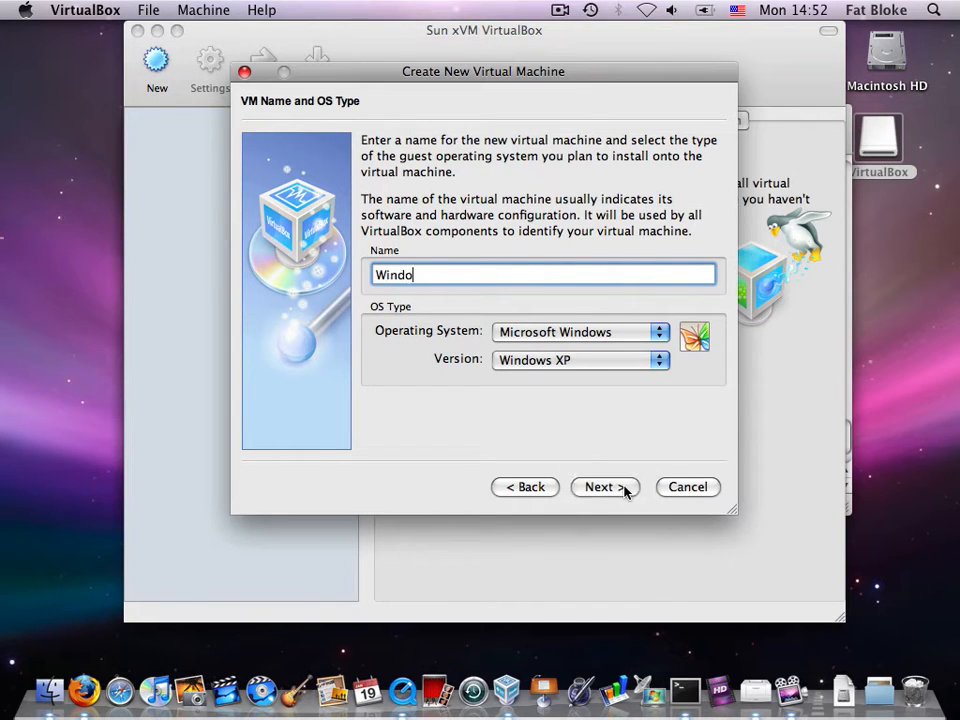
pyautogui.write('ws 7')
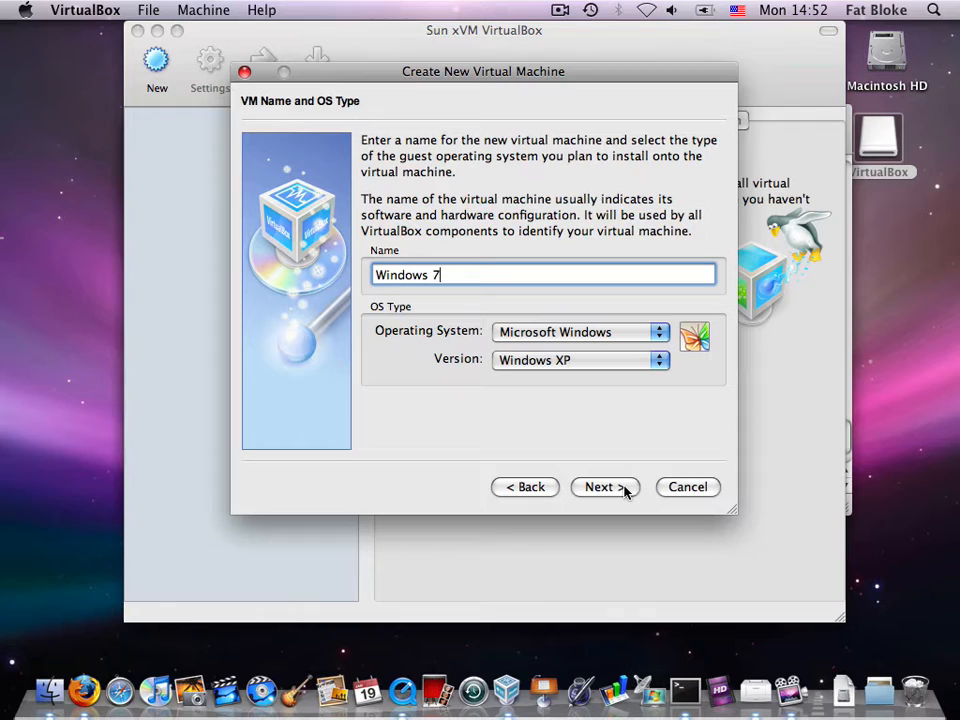
# Step: Set the OS to Microsoft Windows, version Windows 7, and continue to memory
pyautogui.click(580, 332)
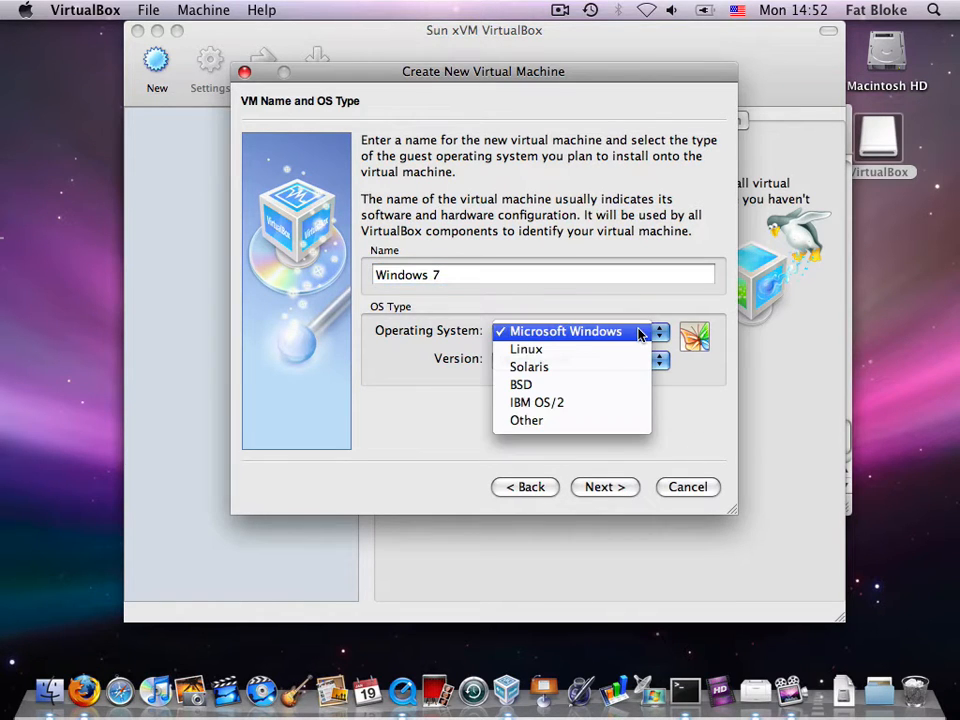
pyautogui.moveTo(620, 336)
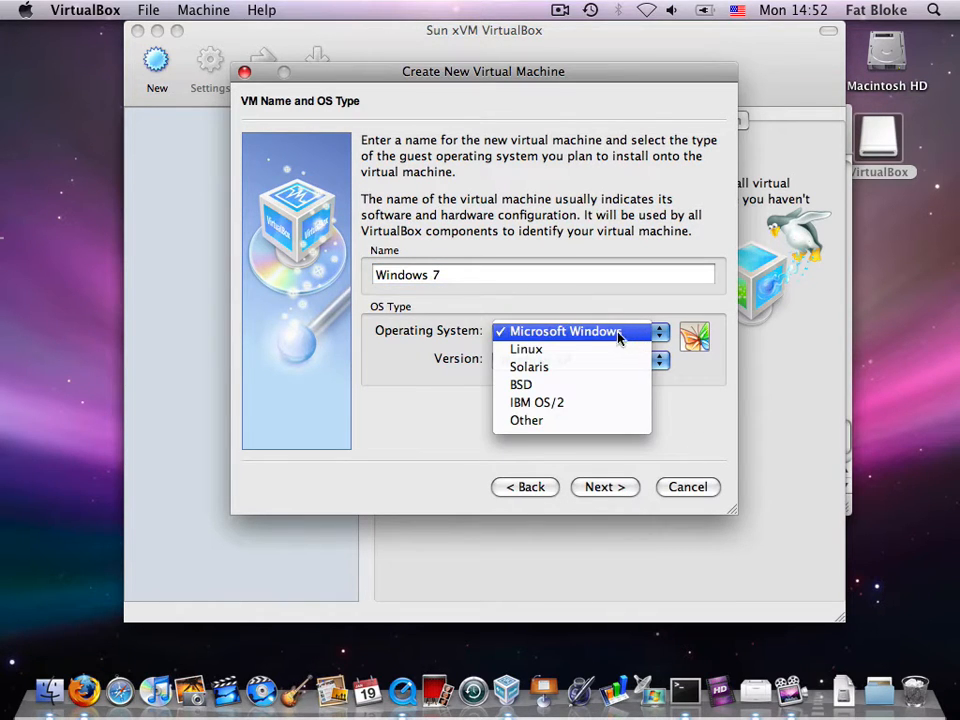
pyautogui.moveTo(524, 348)
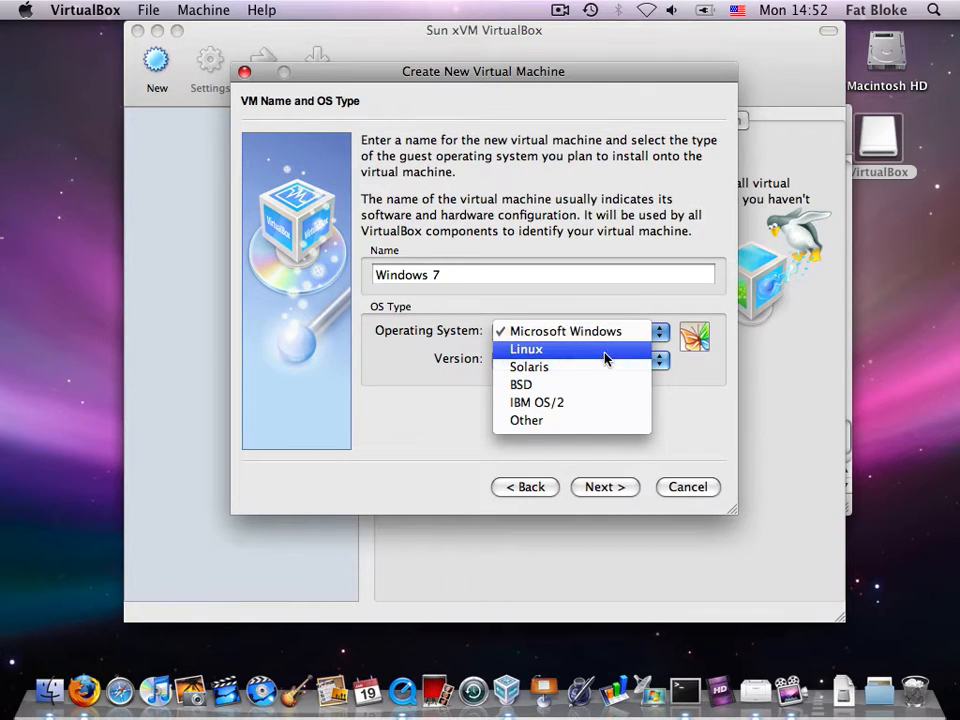
pyautogui.moveTo(600, 420)
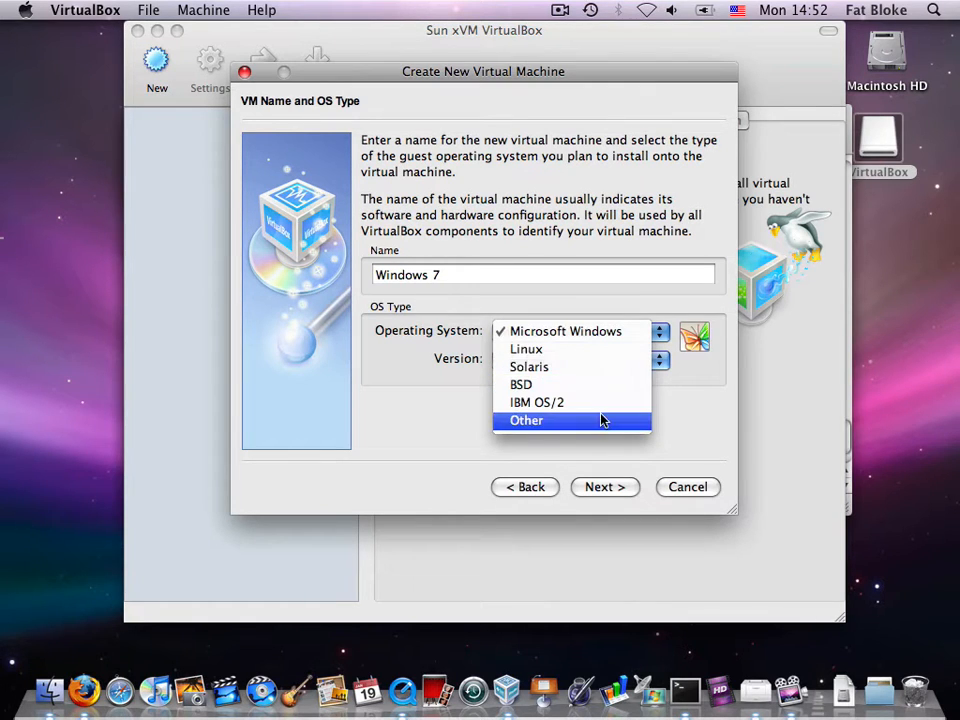
pyautogui.click(526, 348)
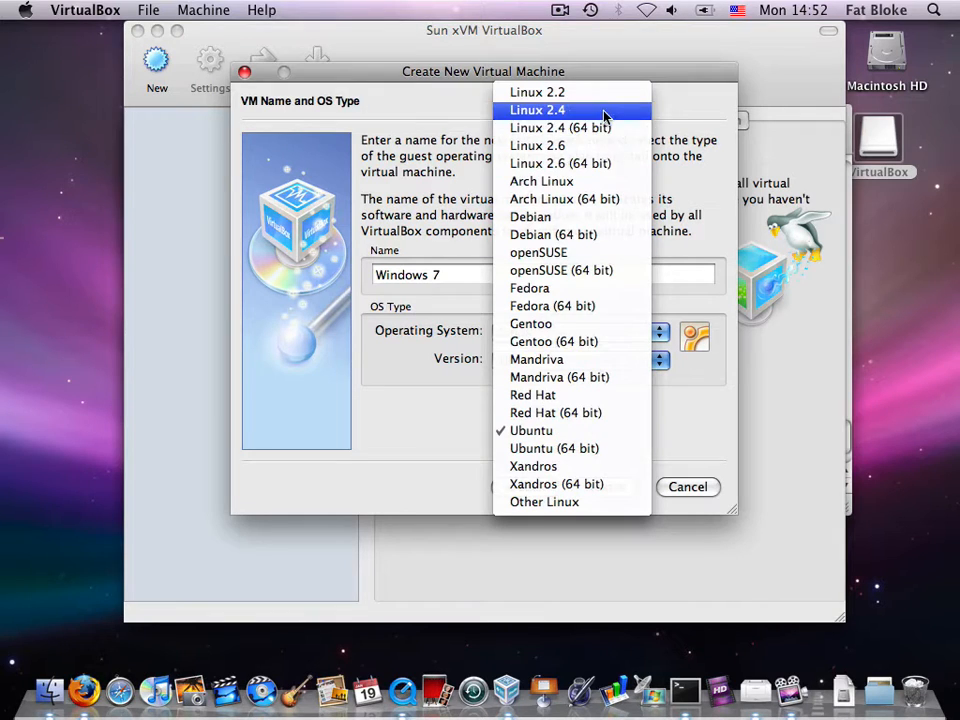
pyautogui.moveTo(680, 376)
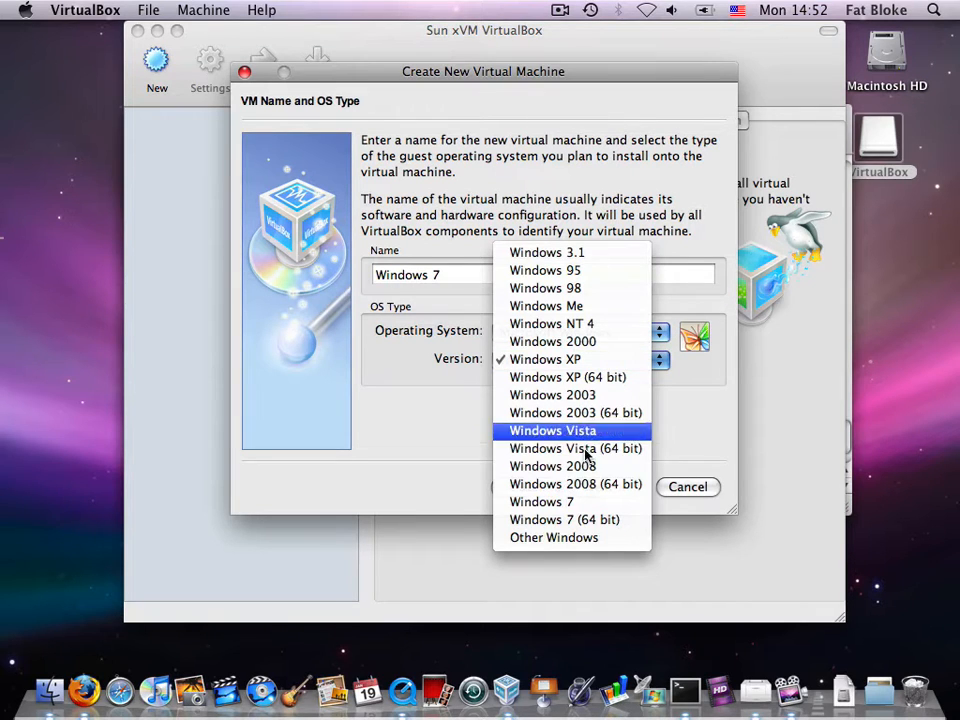
pyautogui.moveTo(588, 502)
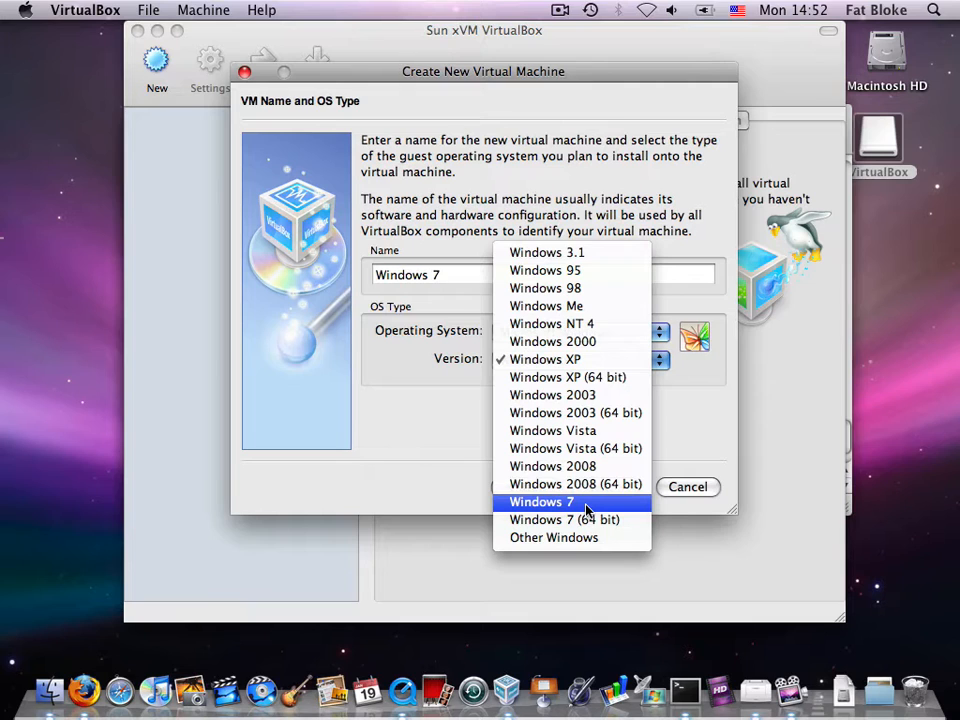
pyautogui.click(540, 500)
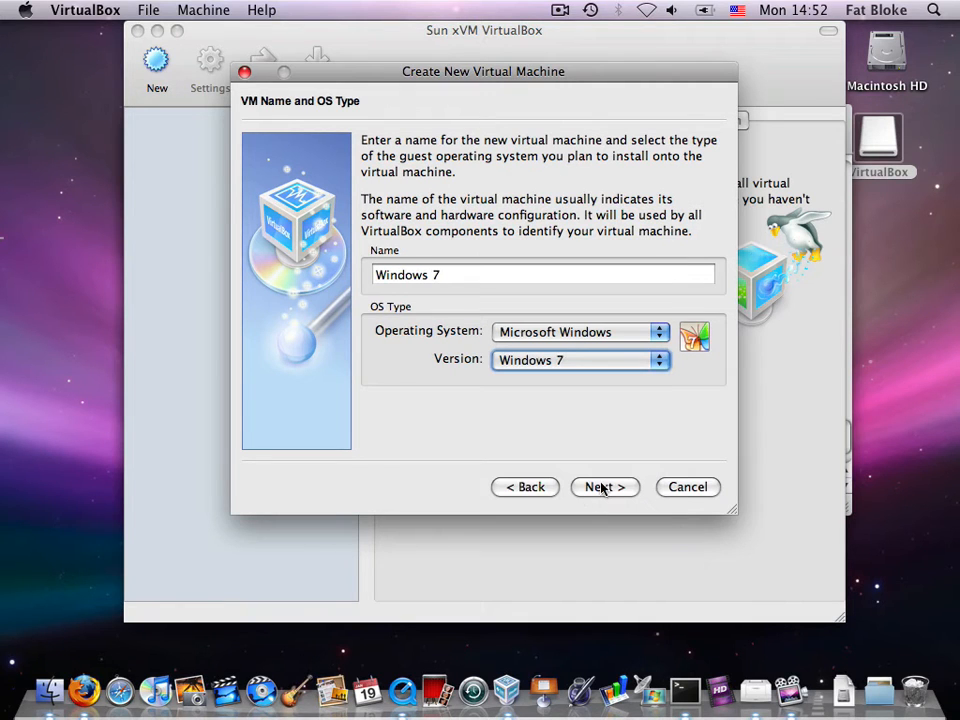
pyautogui.click(604, 488)
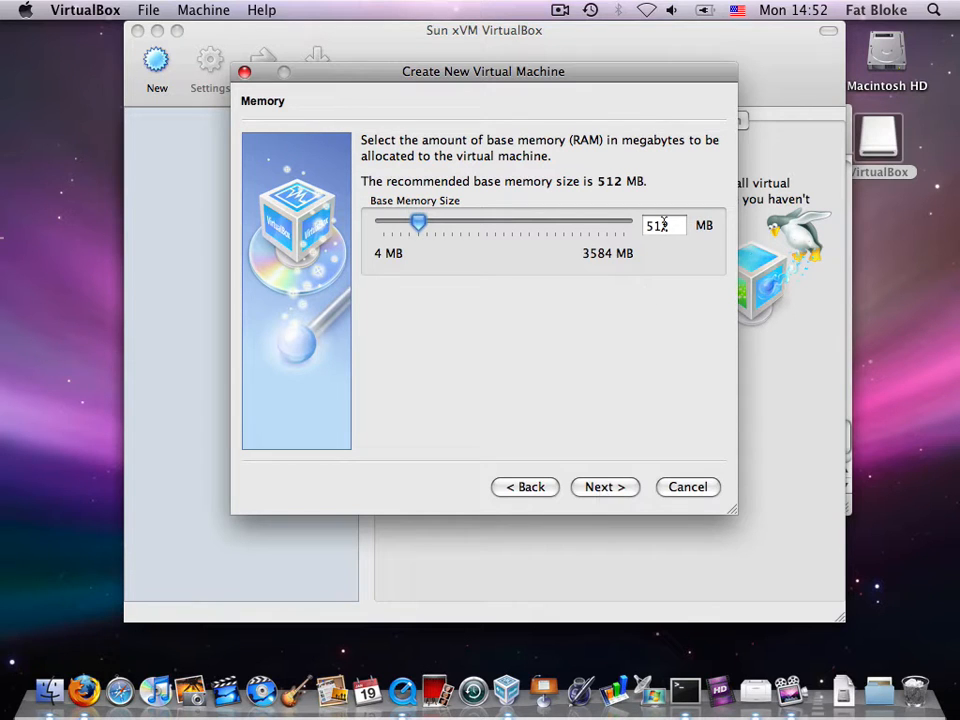
# Step: Keep 512 MB memory and create a 20 GB dynamically expanding Windows 7.vdi boot disk
pyautogui.click(604, 488)
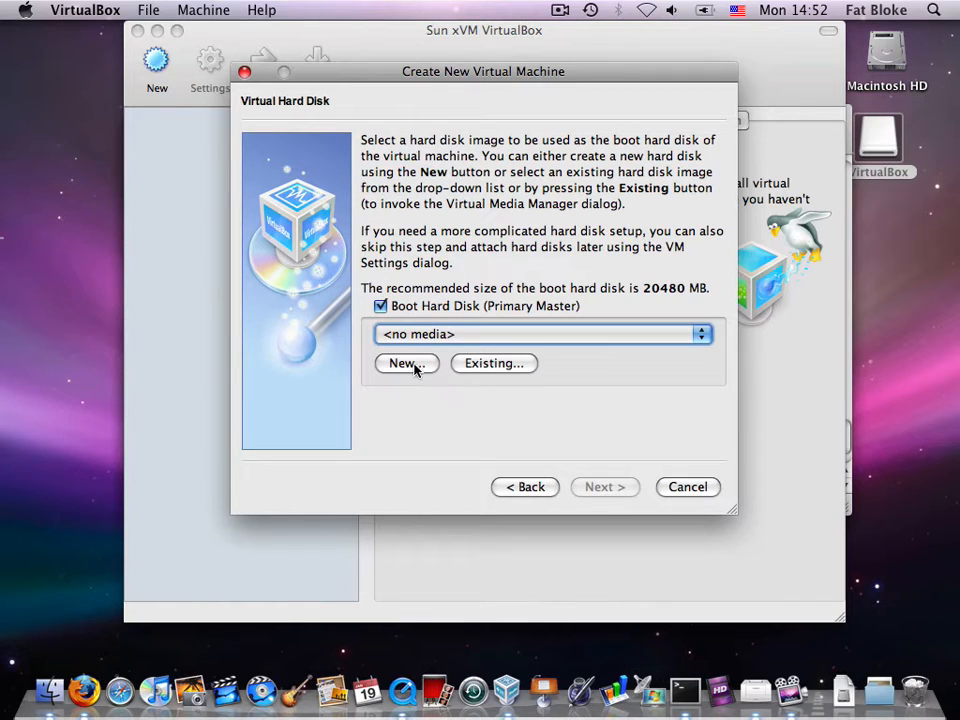
pyautogui.click(404, 364)
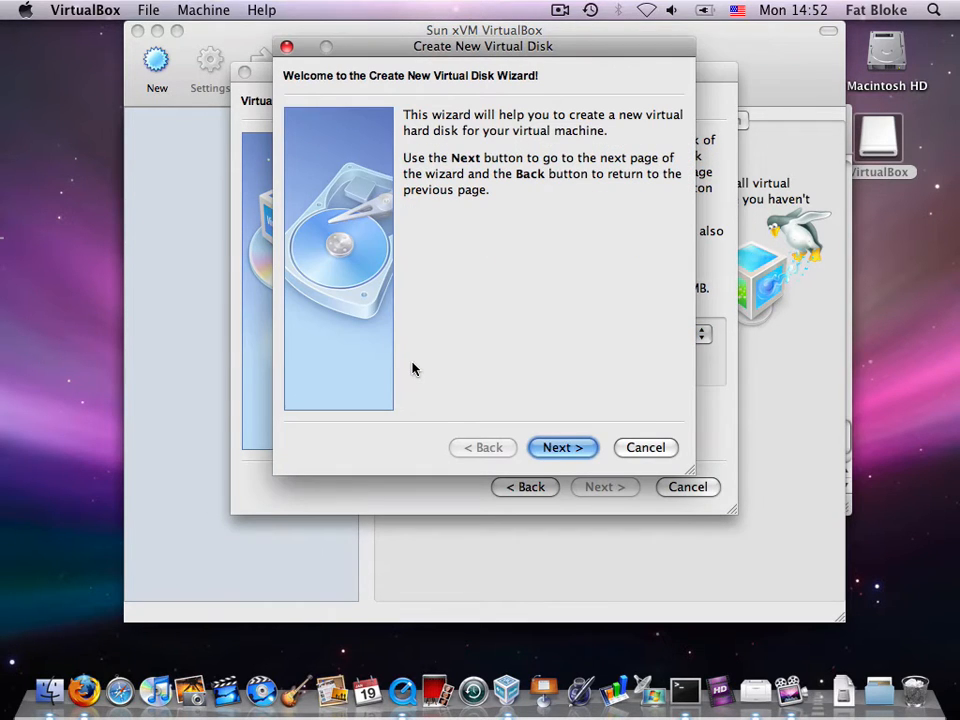
pyautogui.click(562, 448)
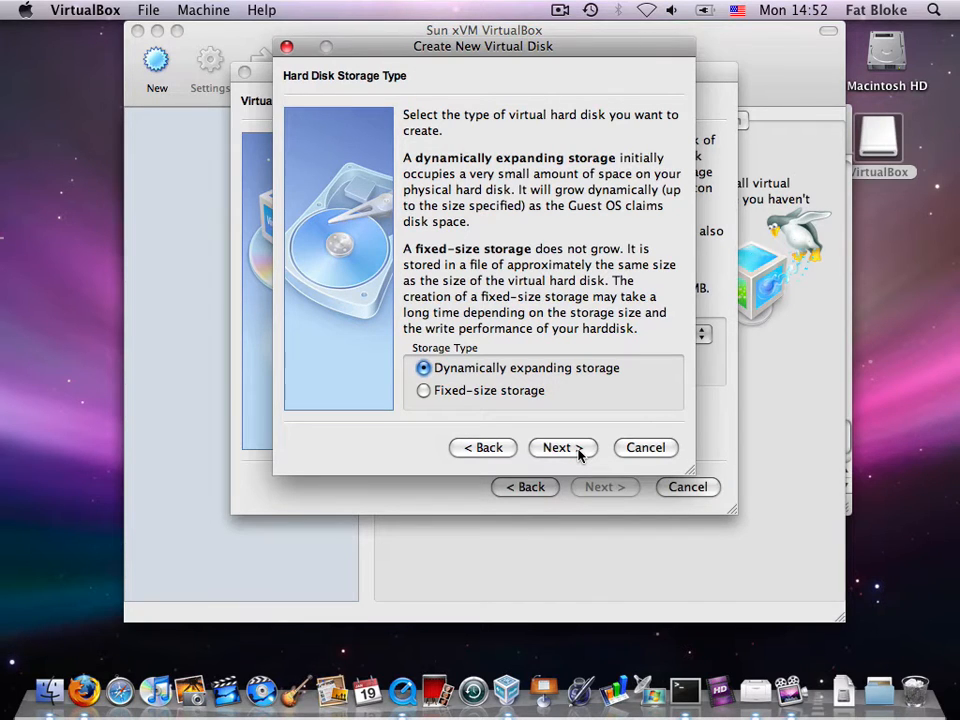
pyautogui.moveTo(624, 384)
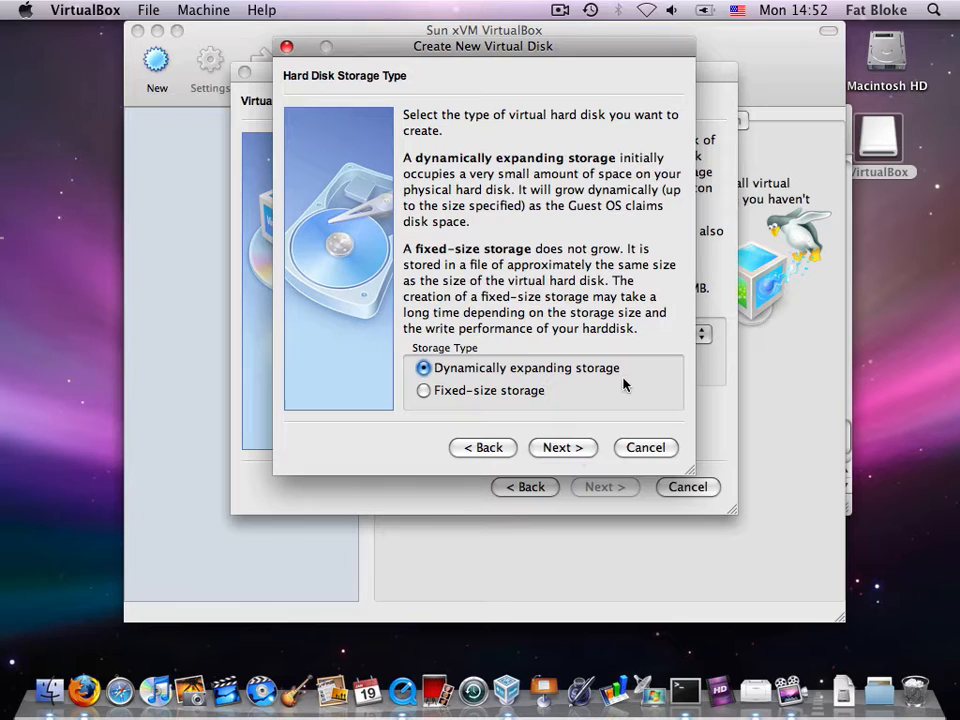
pyautogui.click(562, 448)
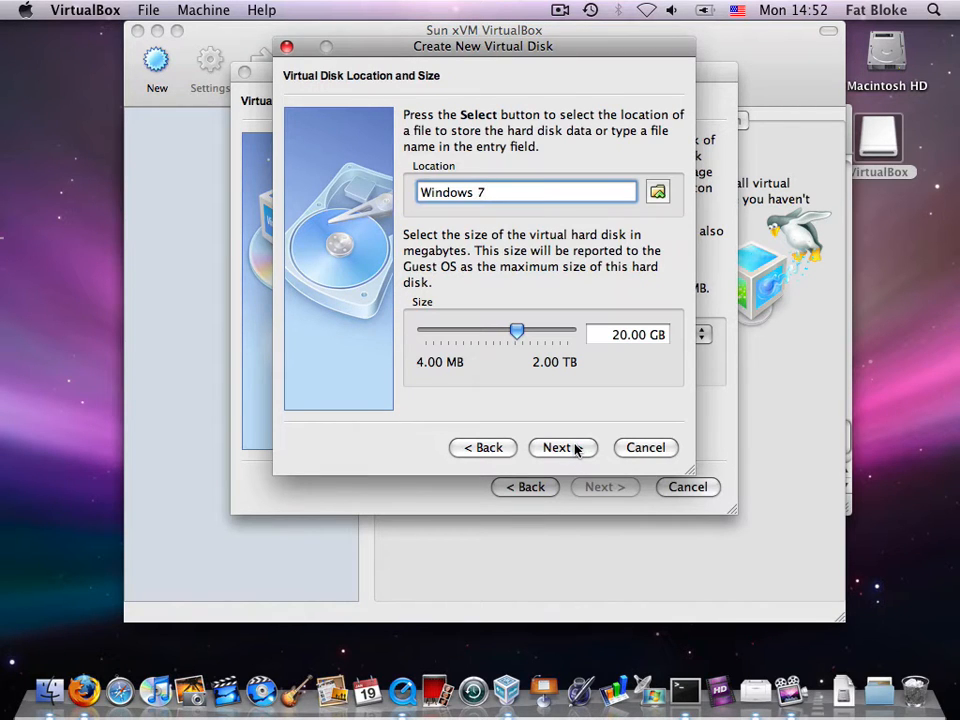
pyautogui.moveTo(628, 364)
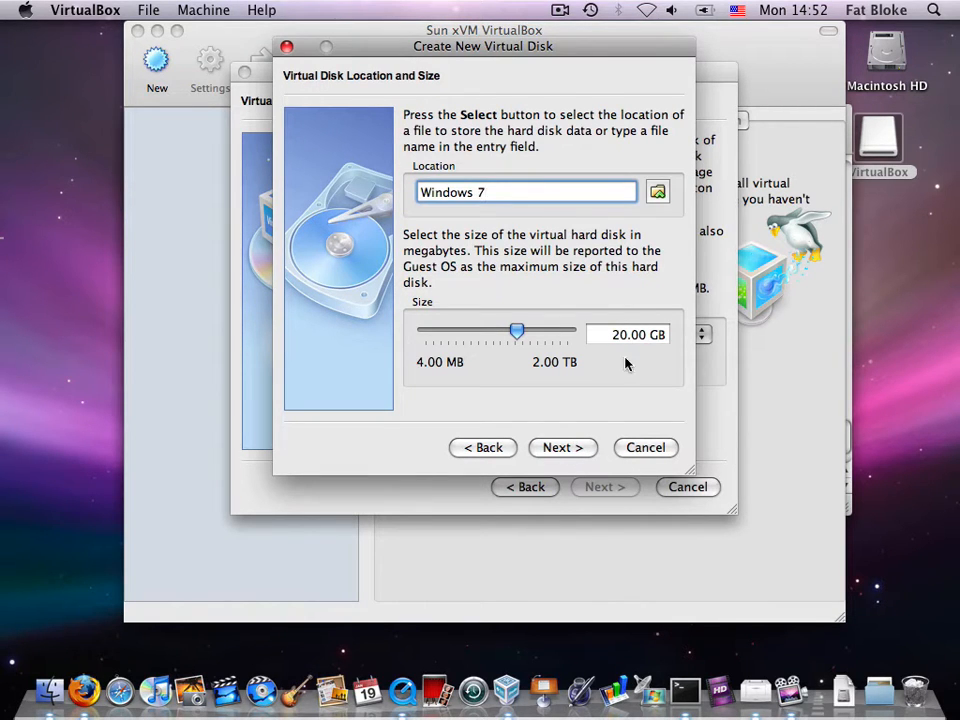
pyautogui.click(562, 448)
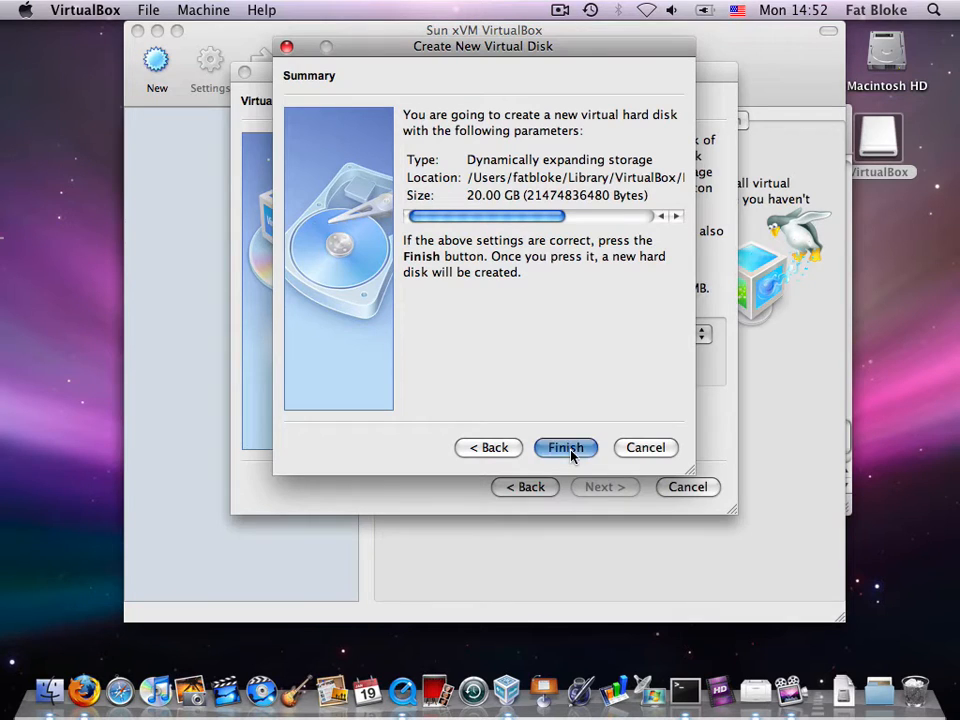
pyautogui.click(564, 448)
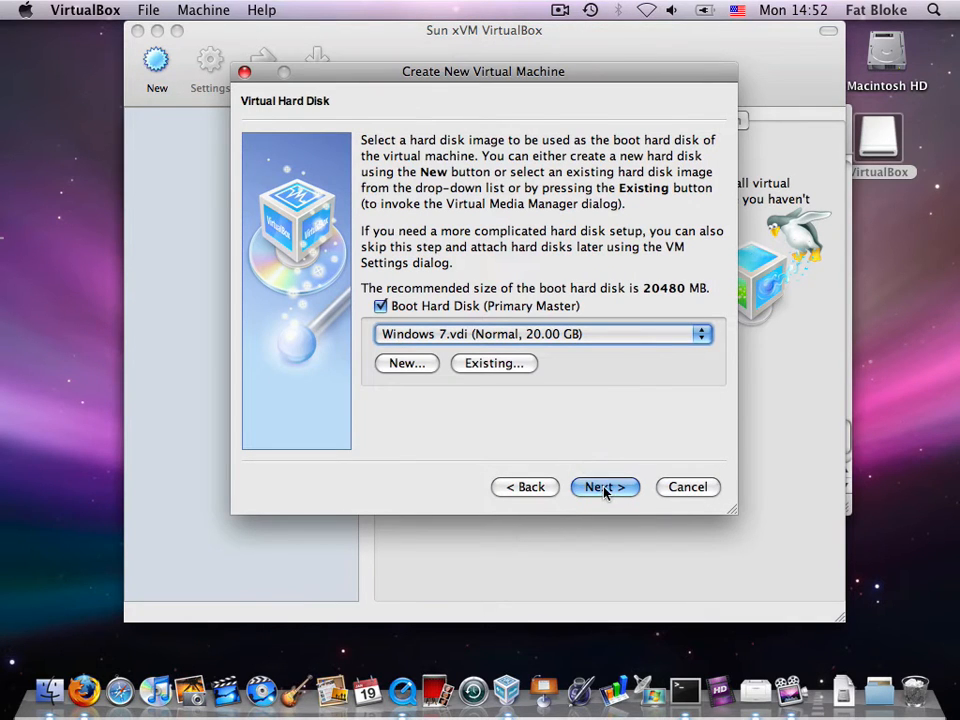
# Step: Finish the wizard and enable audio with the CoreAudio host driver
pyautogui.click(604, 488)
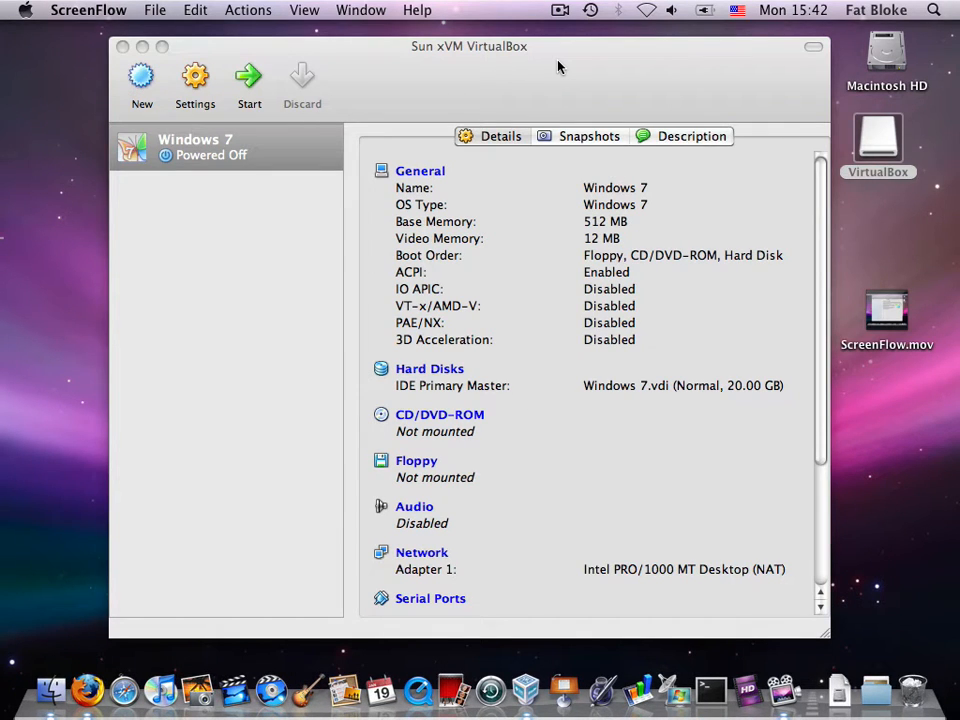
pyautogui.moveTo(472, 510)
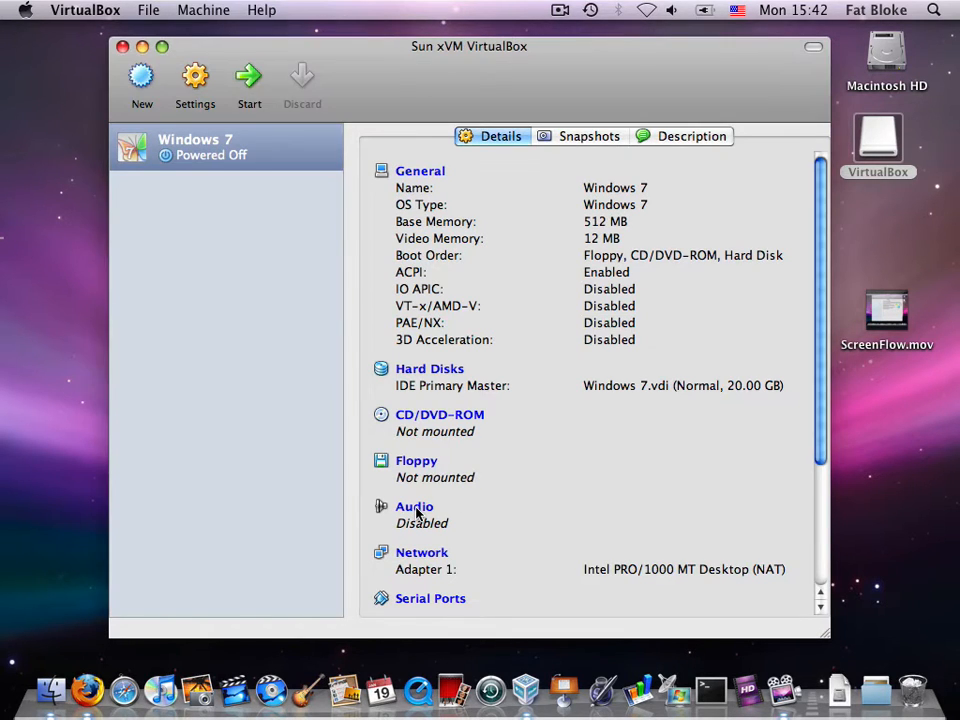
pyautogui.click(414, 506)
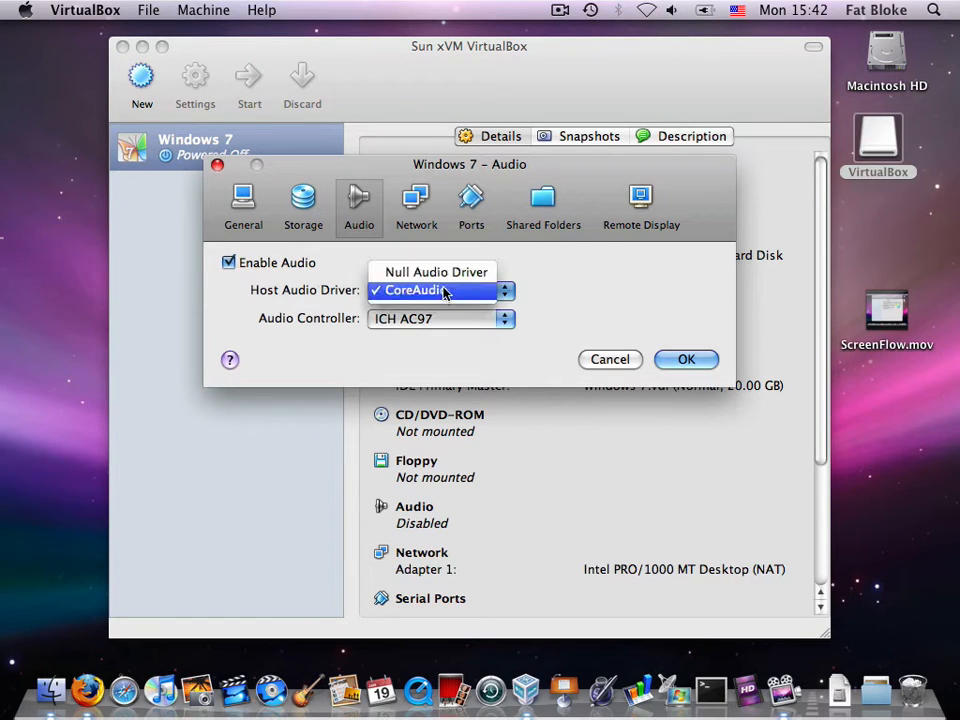
pyautogui.click(430, 290)
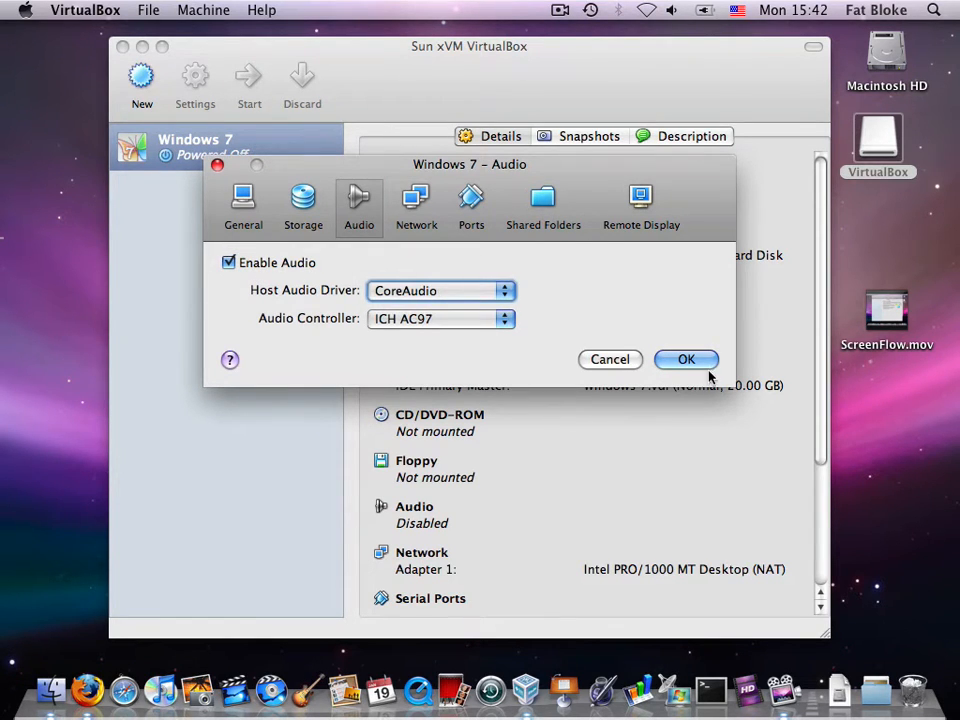
pyautogui.click(686, 360)
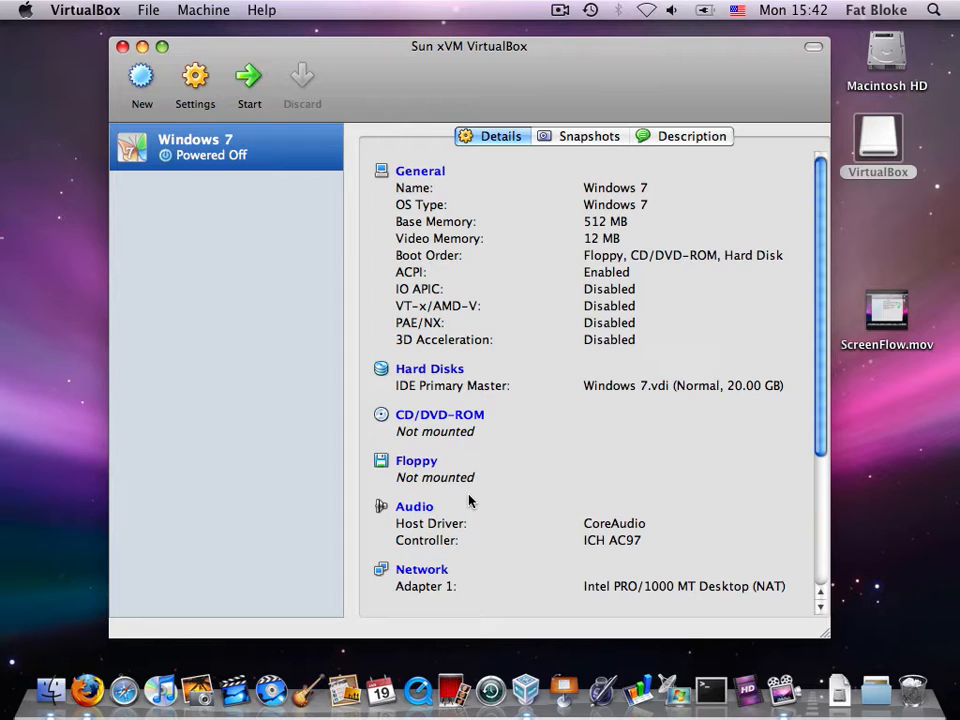
pyautogui.moveTo(484, 452)
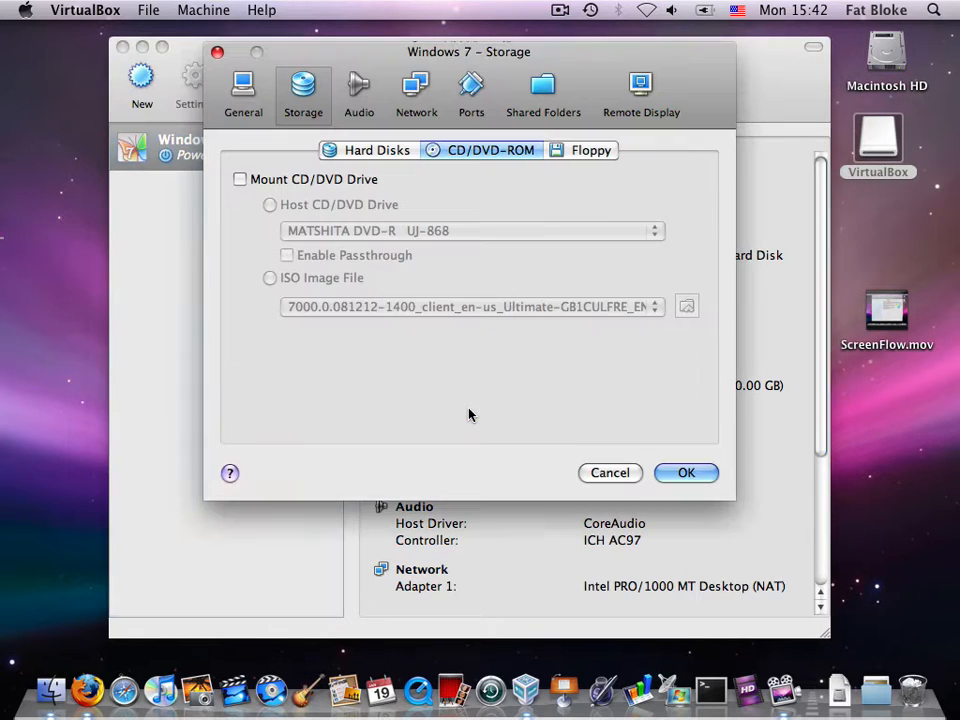
# Step: Mount the Windows 7 ISO image as the machine's CD/DVD drive and save
pyautogui.click(240, 180)
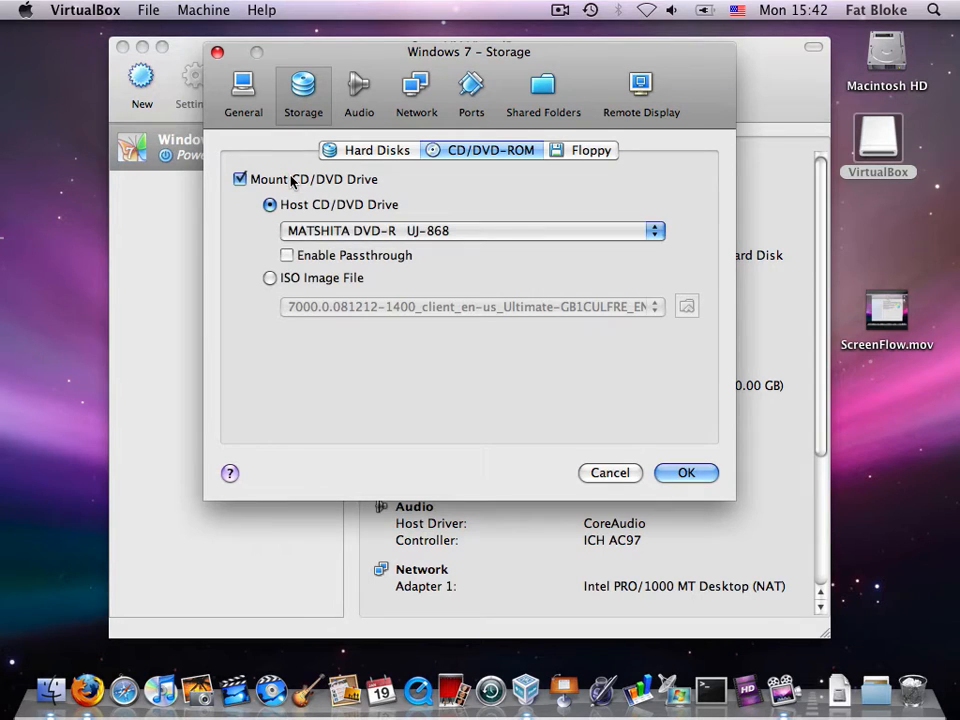
pyautogui.click(268, 278)
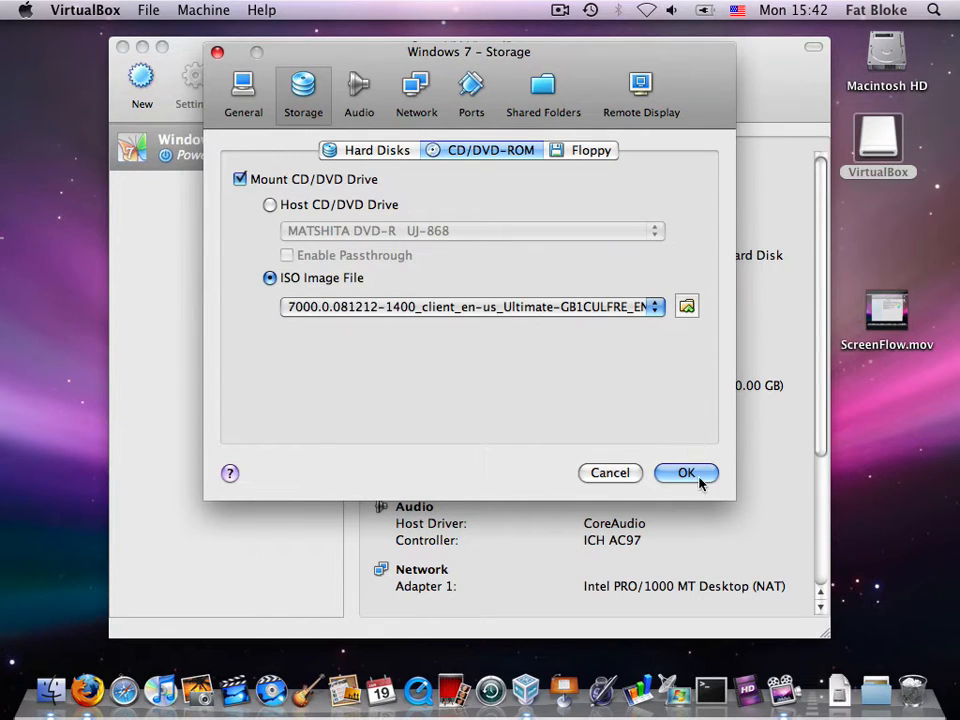
pyautogui.moveTo(556, 392)
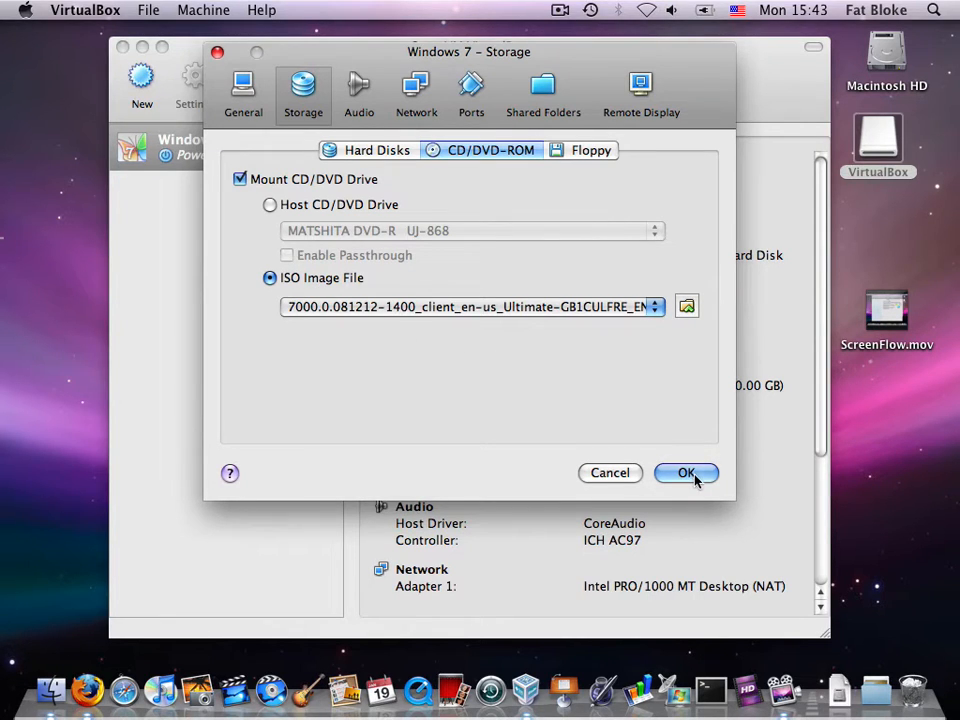
pyautogui.click(686, 472)
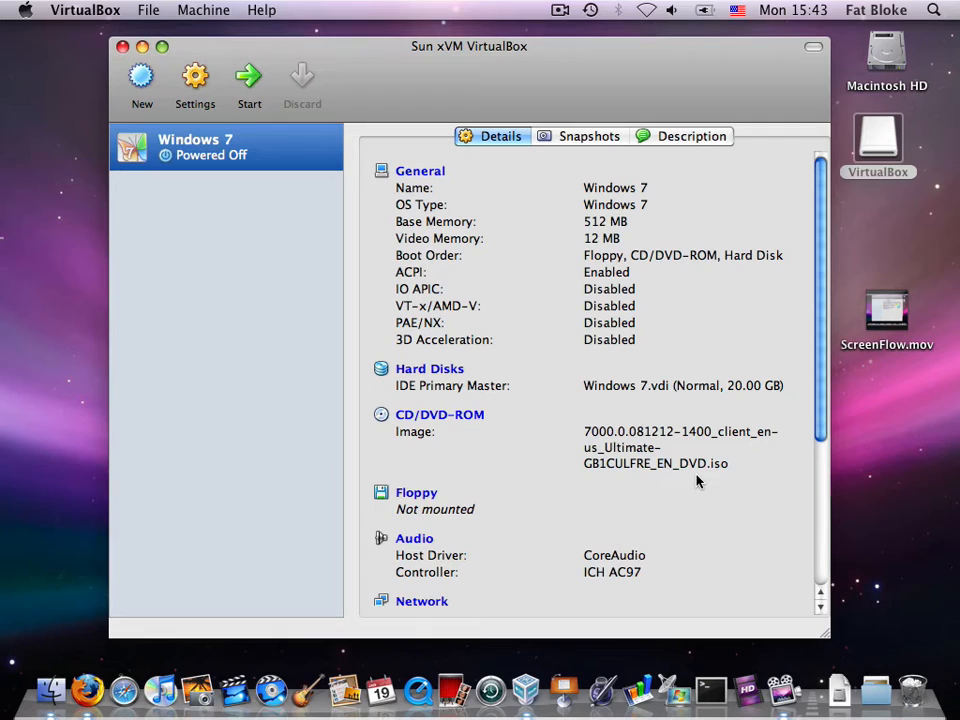
pyautogui.moveTo(248, 84)
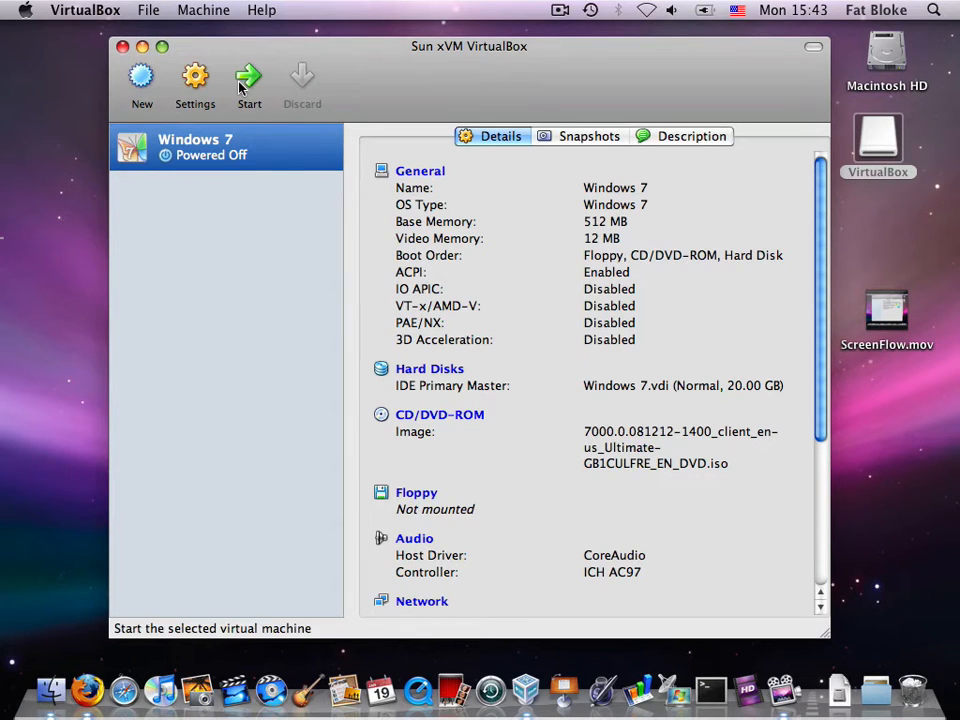
# Step: Start the Windows 7 VM, permanently dismissing the keyboard auto-capture notice
pyautogui.click(248, 84)
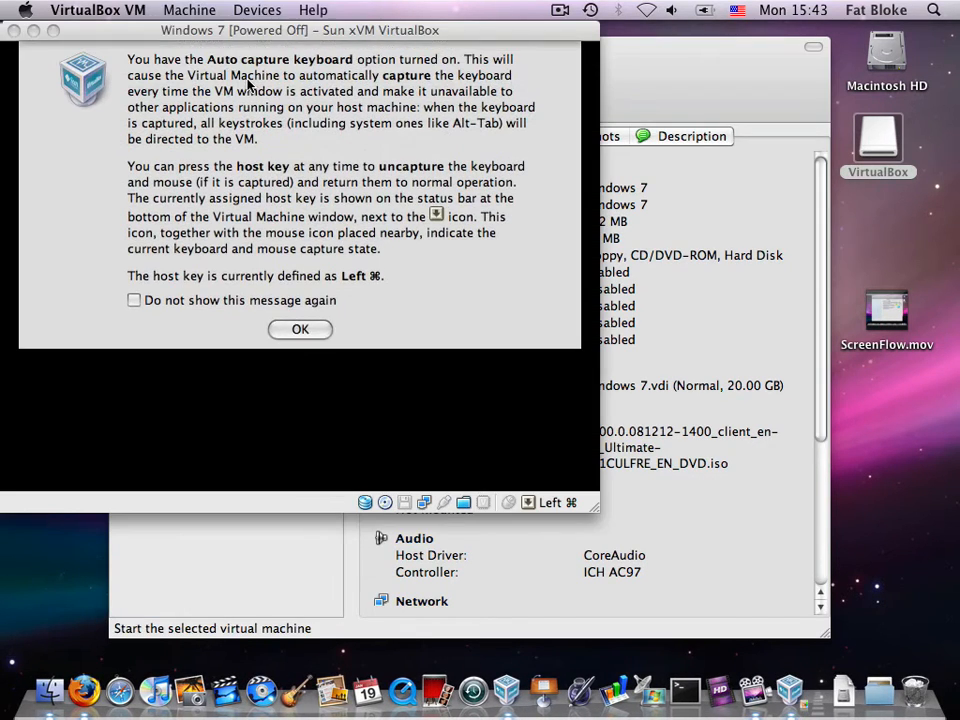
pyautogui.click(132, 300)
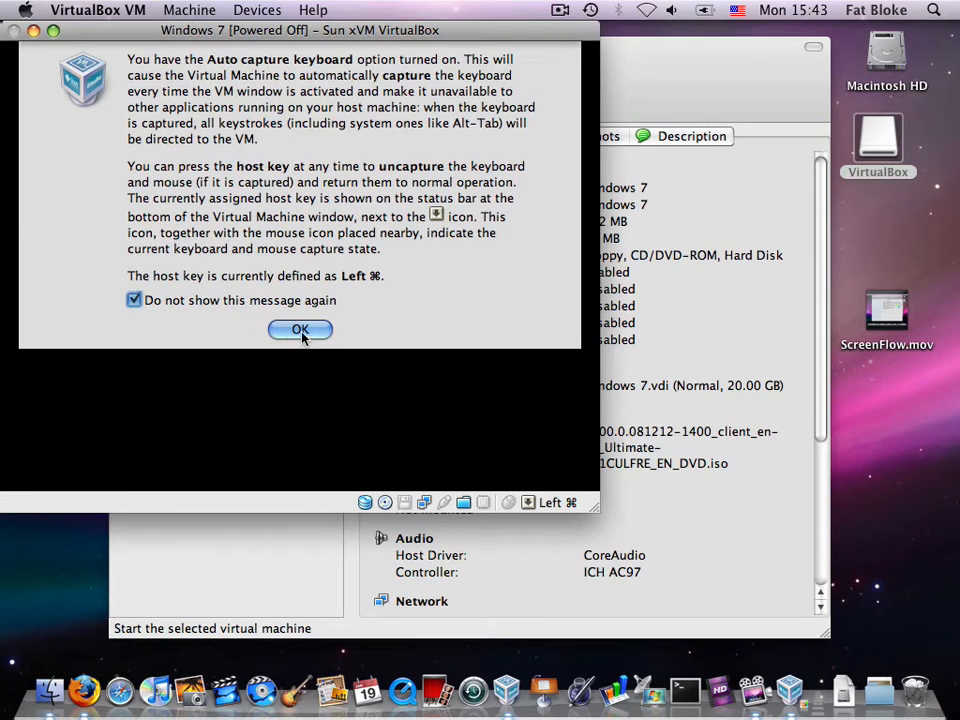
pyautogui.click(300, 330)
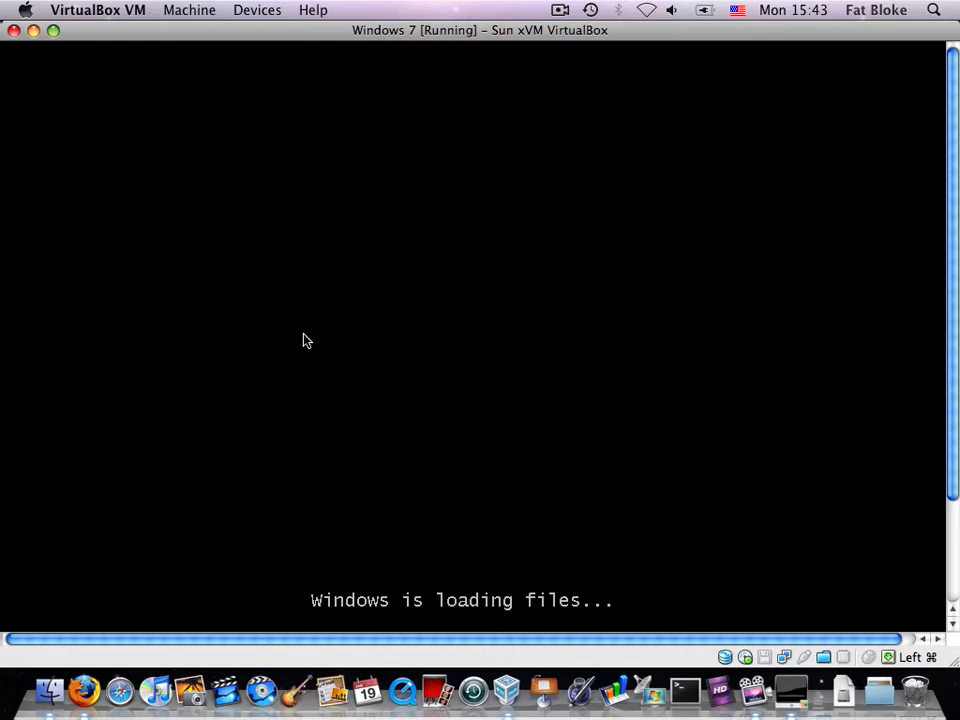
pyautogui.moveTo(808, 366)
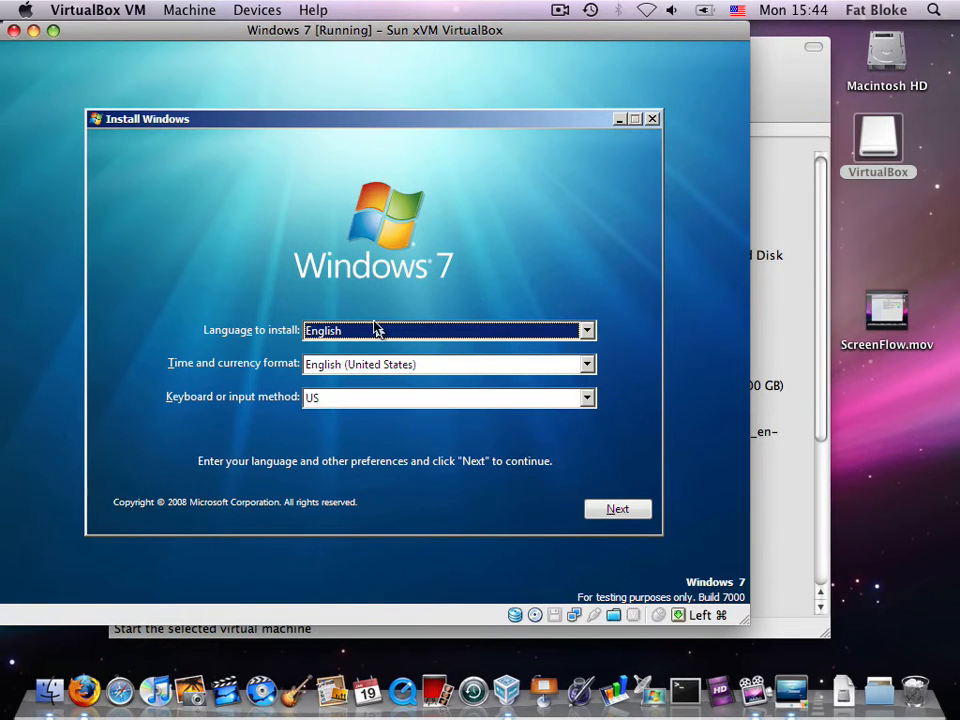
# Step: Choose English (United Kingdom) formats, run Install now and tick the license acceptance
pyautogui.click(588, 364)
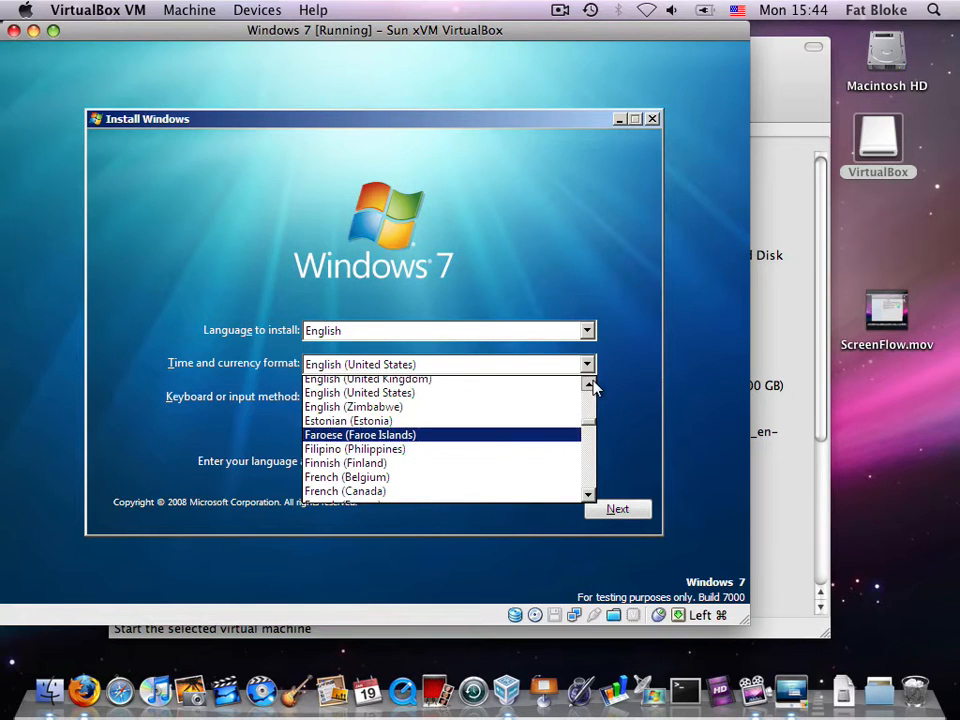
pyautogui.click(368, 378)
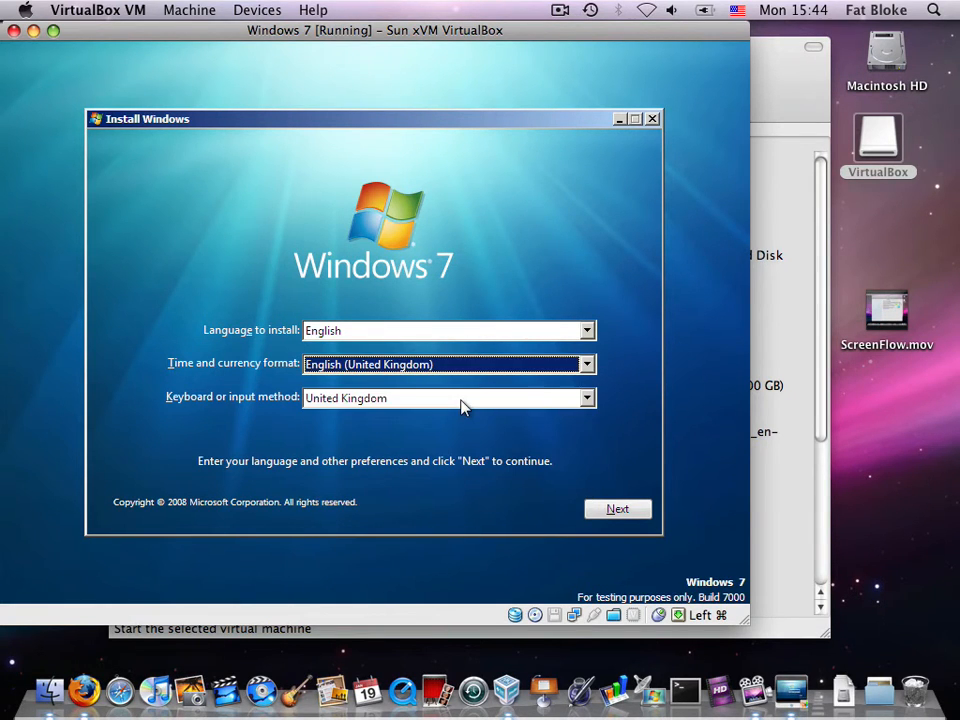
pyautogui.click(616, 508)
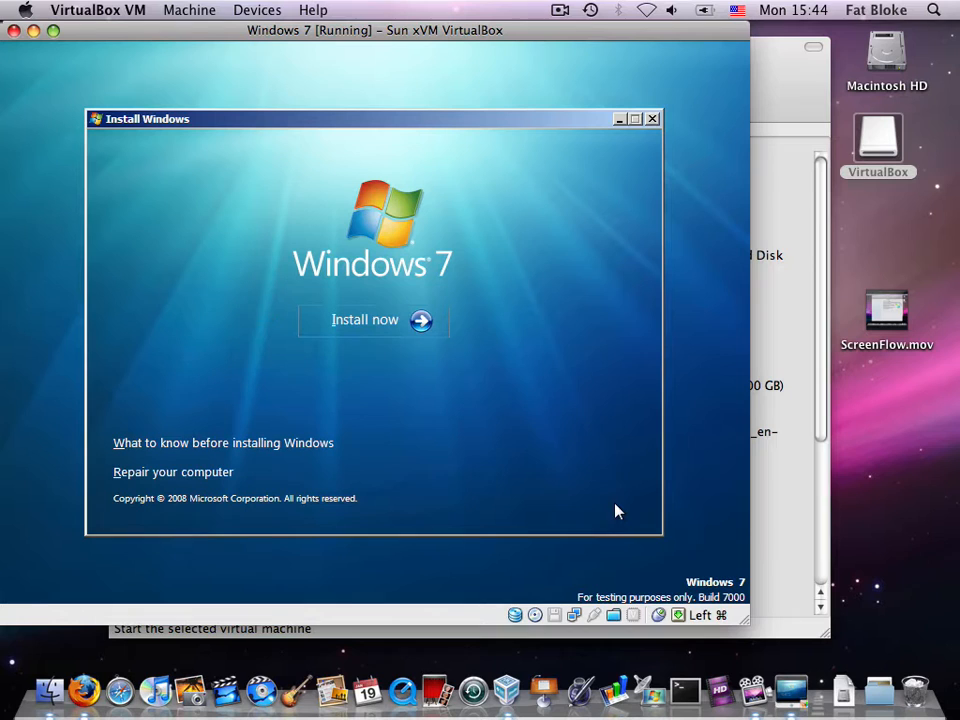
pyautogui.click(364, 320)
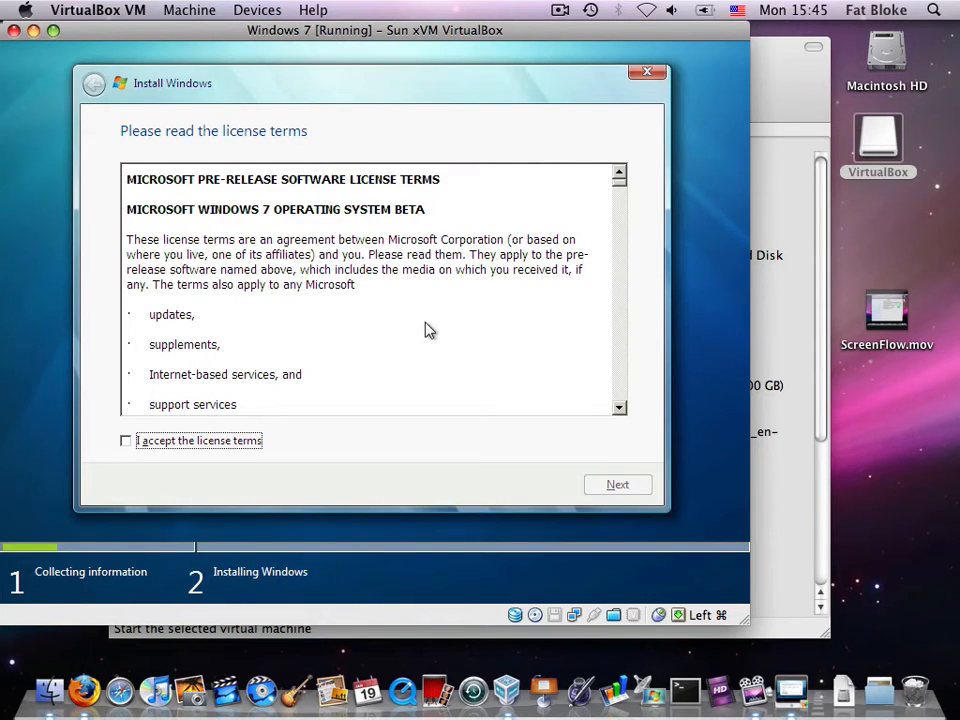
pyautogui.moveTo(108, 498)
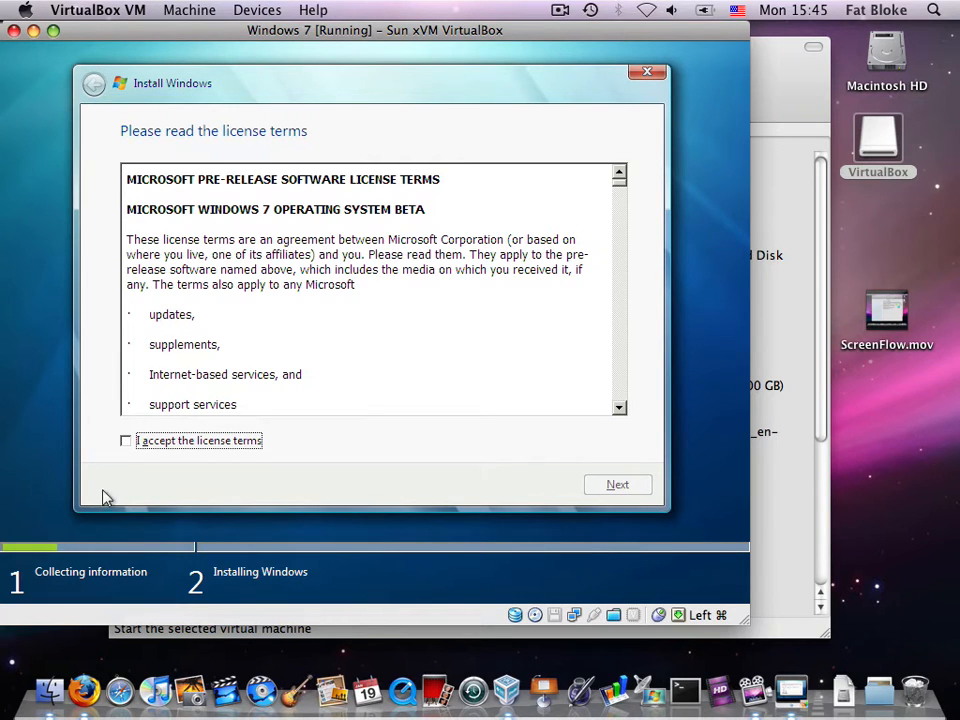
pyautogui.click(126, 440)
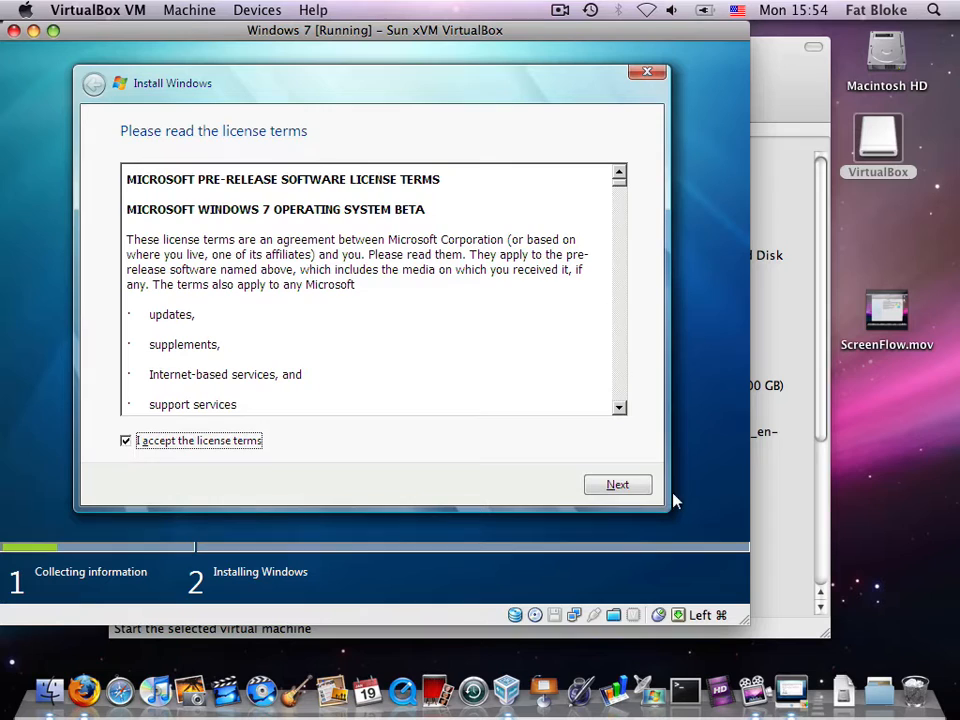
# Step: Choose a Custom (advanced) installation onto Disk 0's 20 GB unallocated space
pyautogui.click(616, 484)
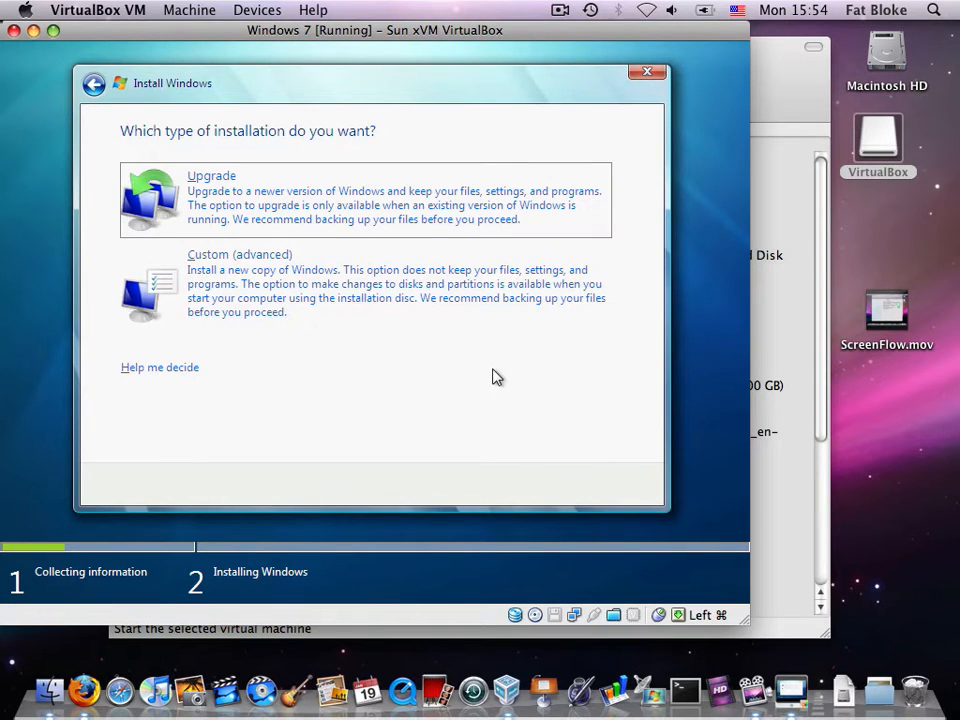
pyautogui.moveTo(268, 188)
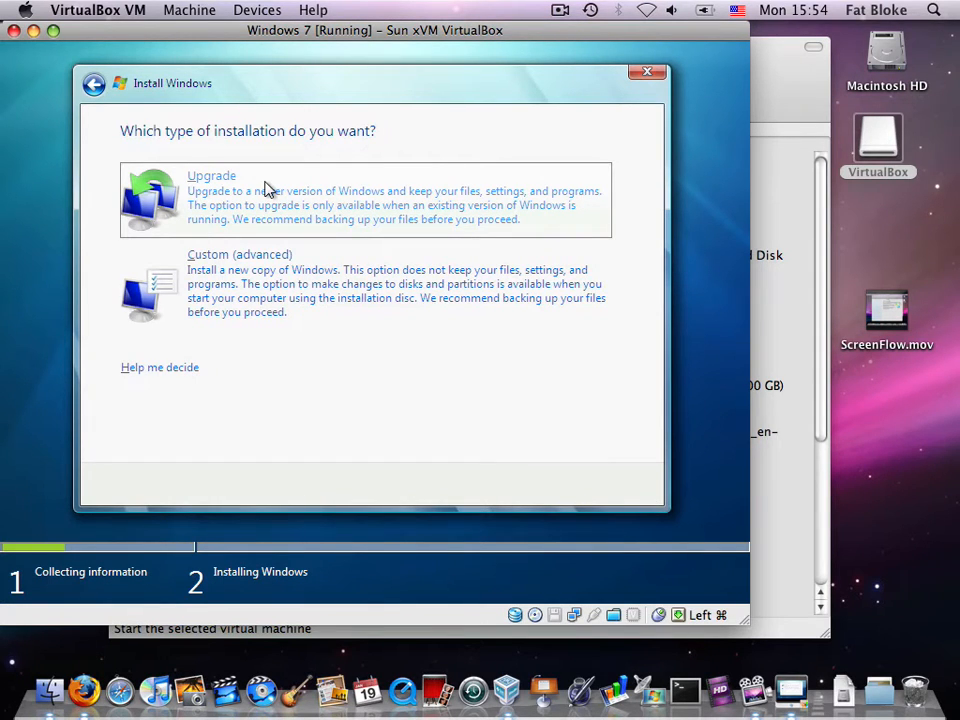
pyautogui.moveTo(258, 292)
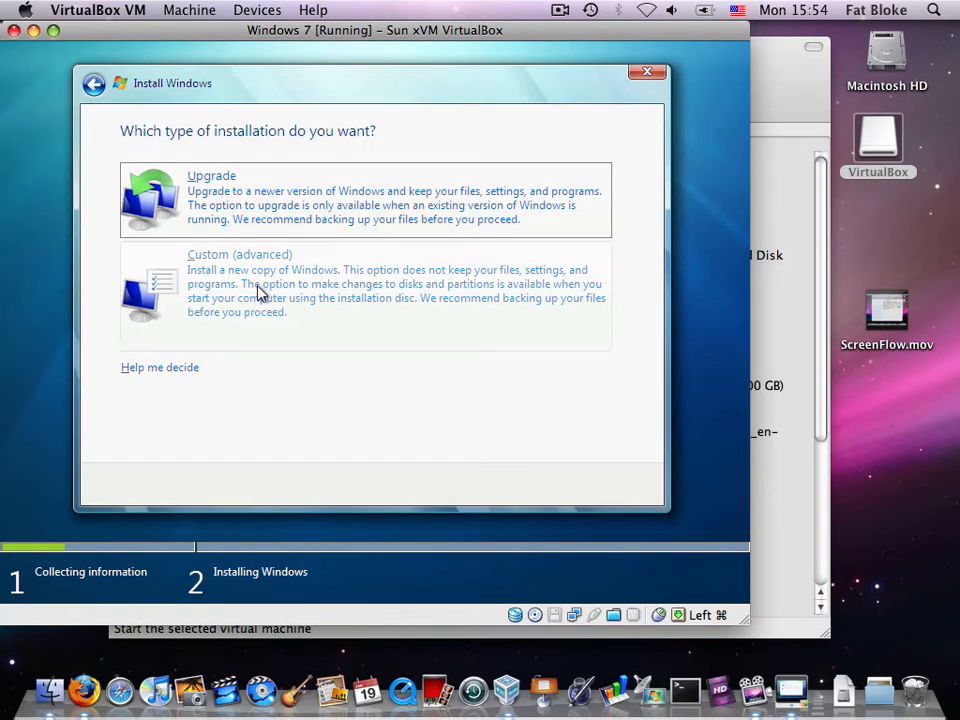
pyautogui.click(260, 290)
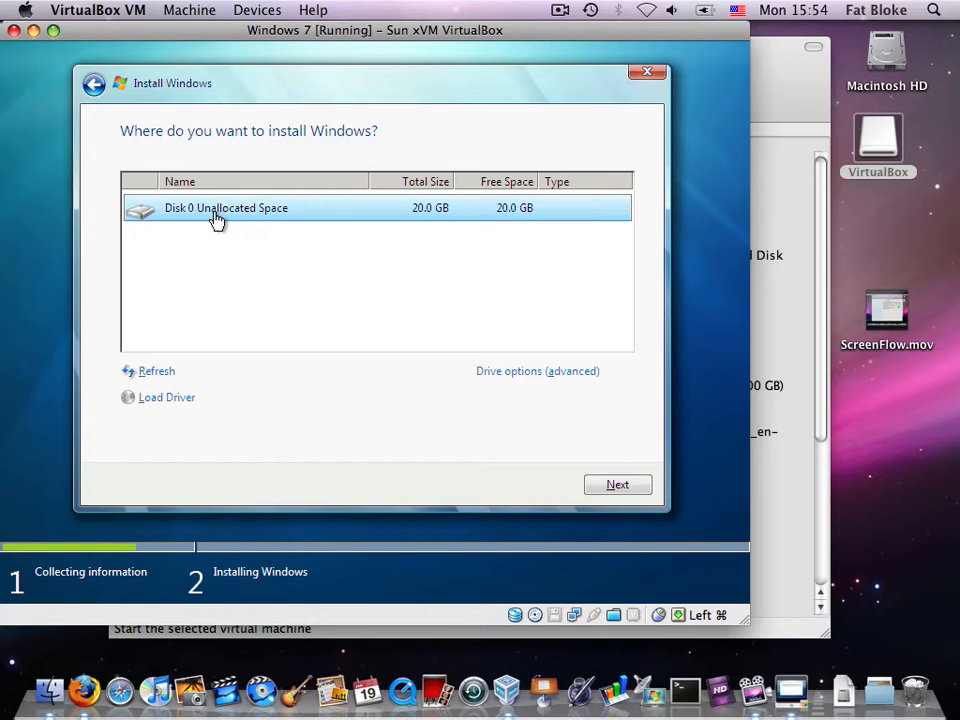
pyautogui.moveTo(440, 210)
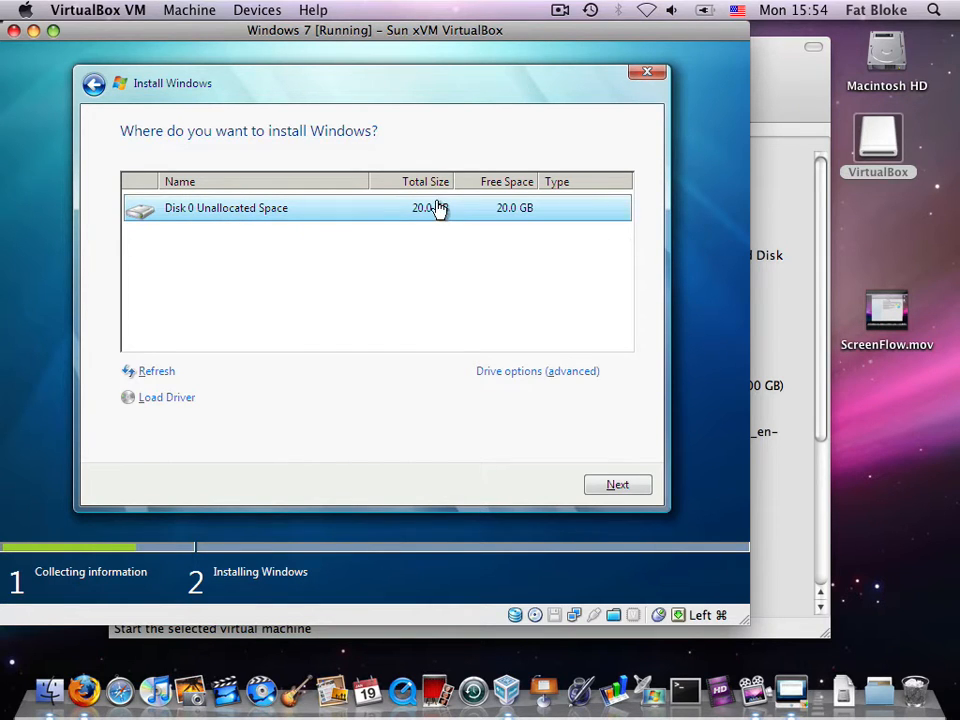
pyautogui.click(616, 484)
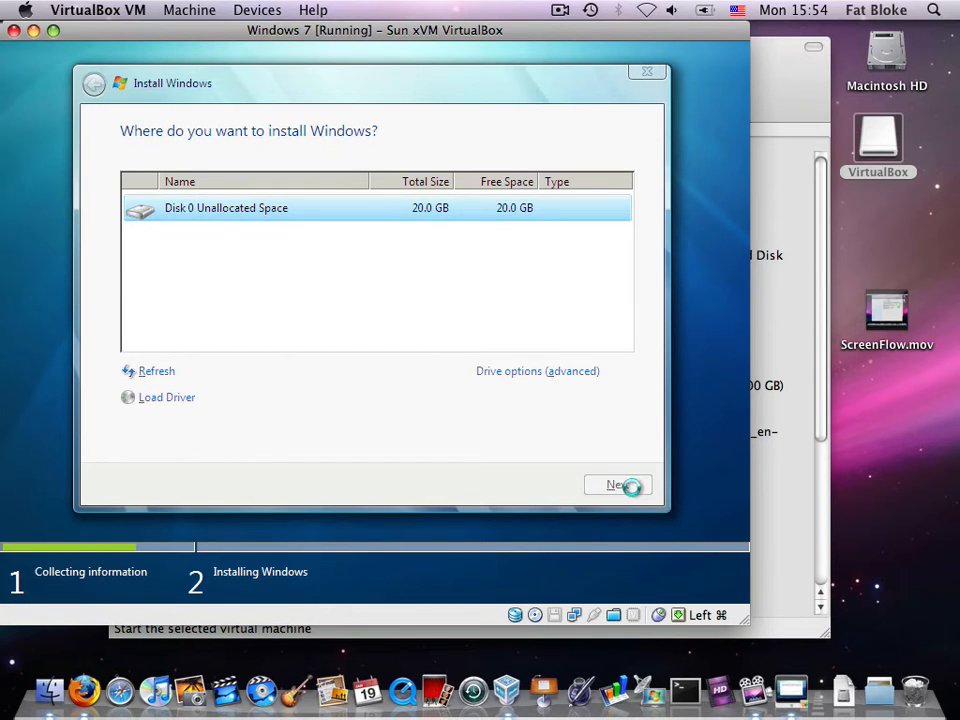
# Step: Launch the Windows installation on the chosen disk and let it copy files
pyautogui.click(612, 484)
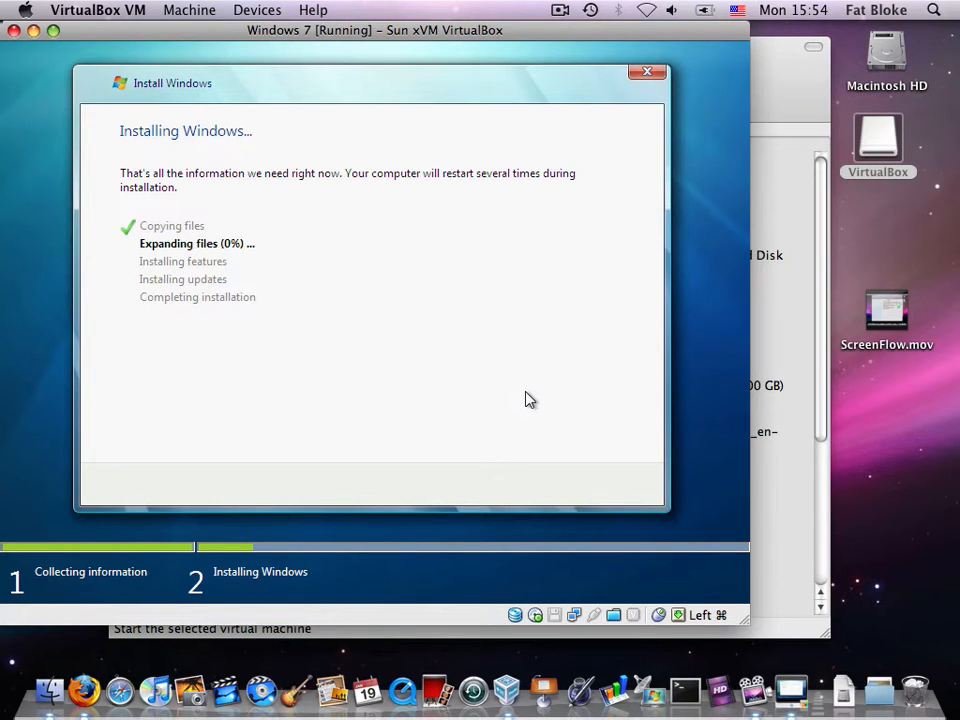
pyautogui.moveTo(524, 50)
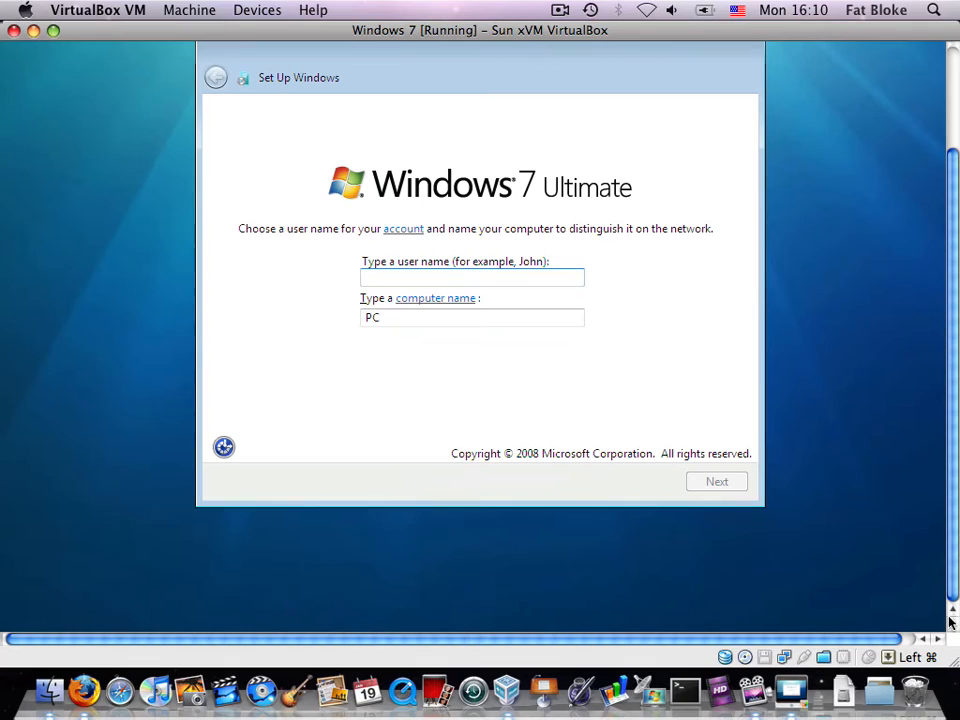
# Step: Enter 'Fake' as the user name and continue to the password page
pyautogui.write('Fat Blo')
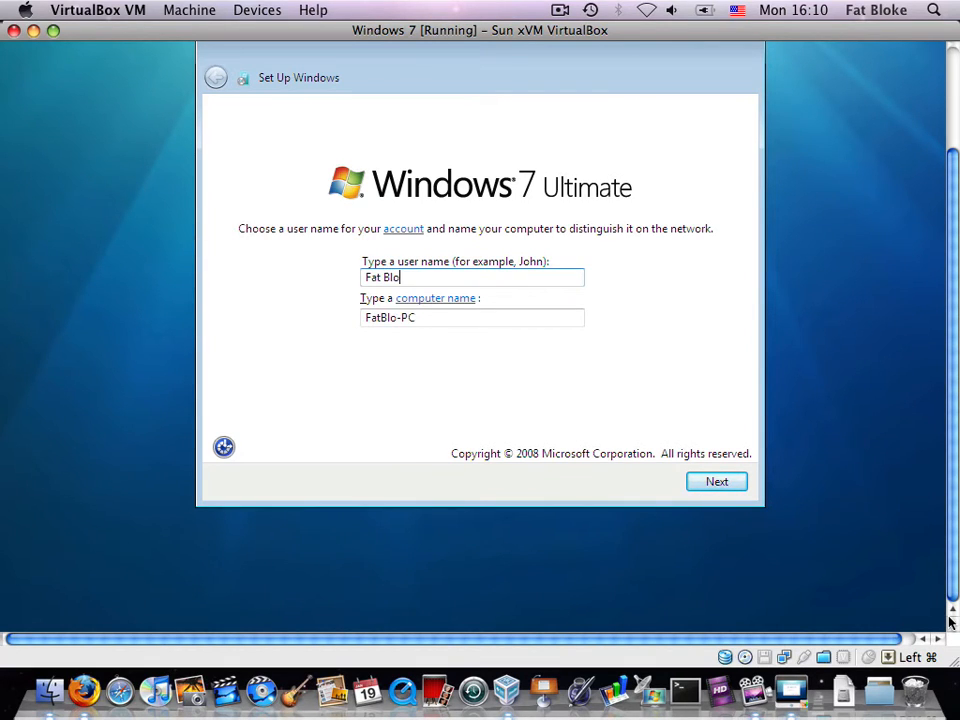
pyautogui.write('ke')
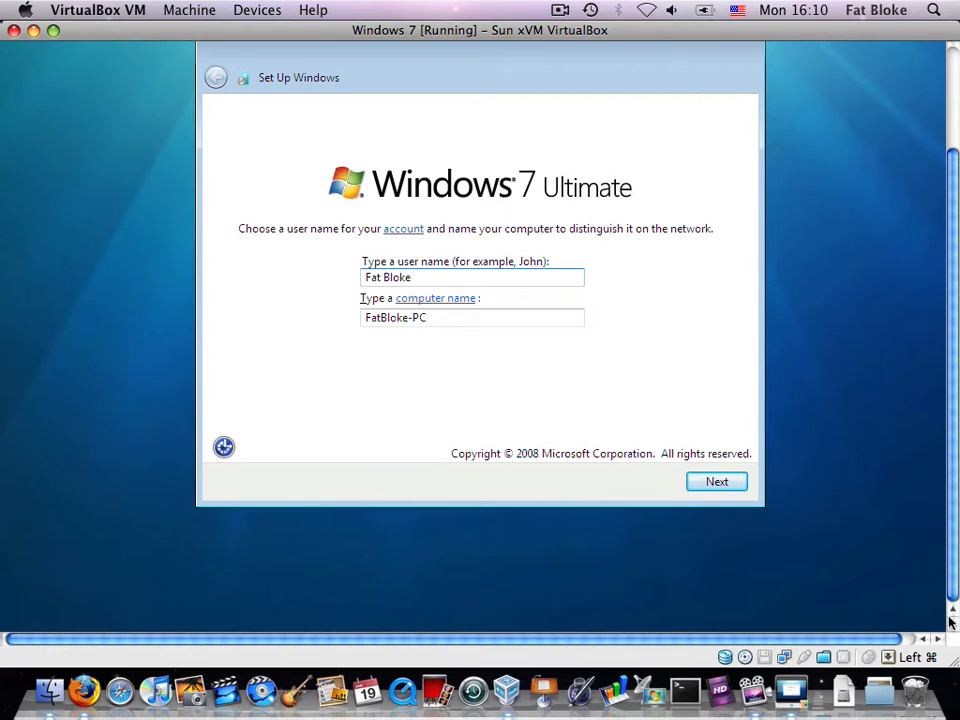
pyautogui.click(716, 480)
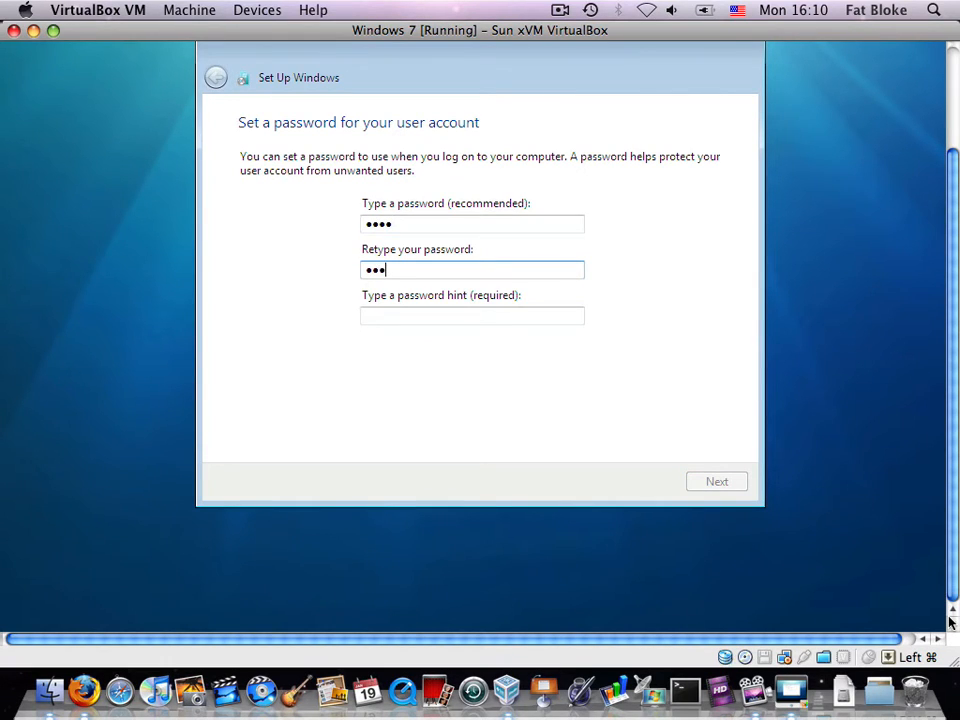
# Step: Set the account password with hint 'the secret one!' and continue
pyautogui.write('•')
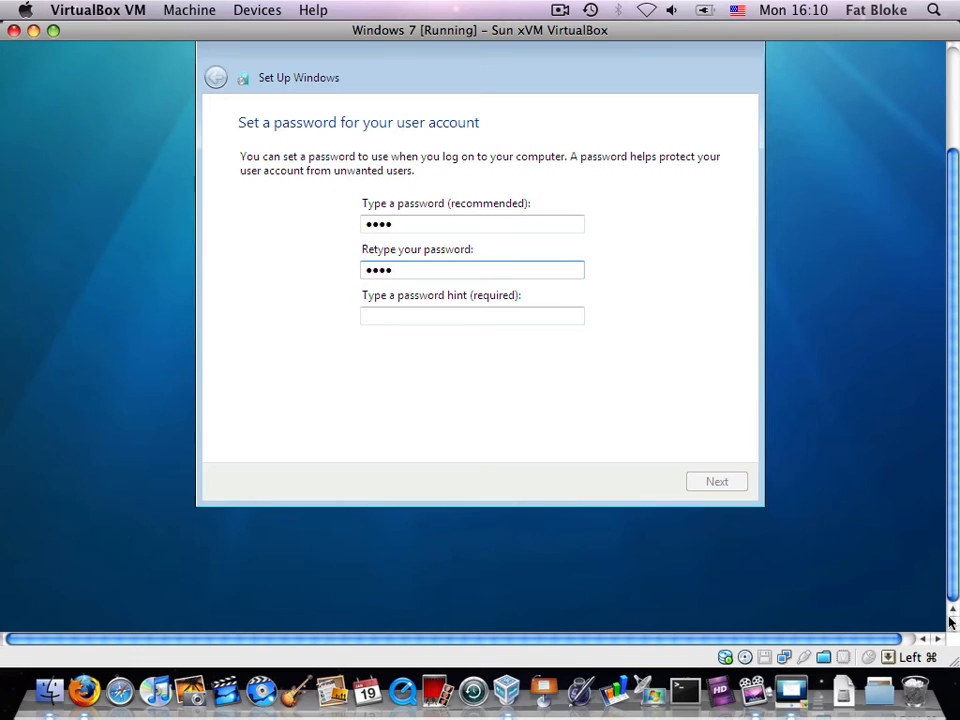
pyautogui.click(472, 316)
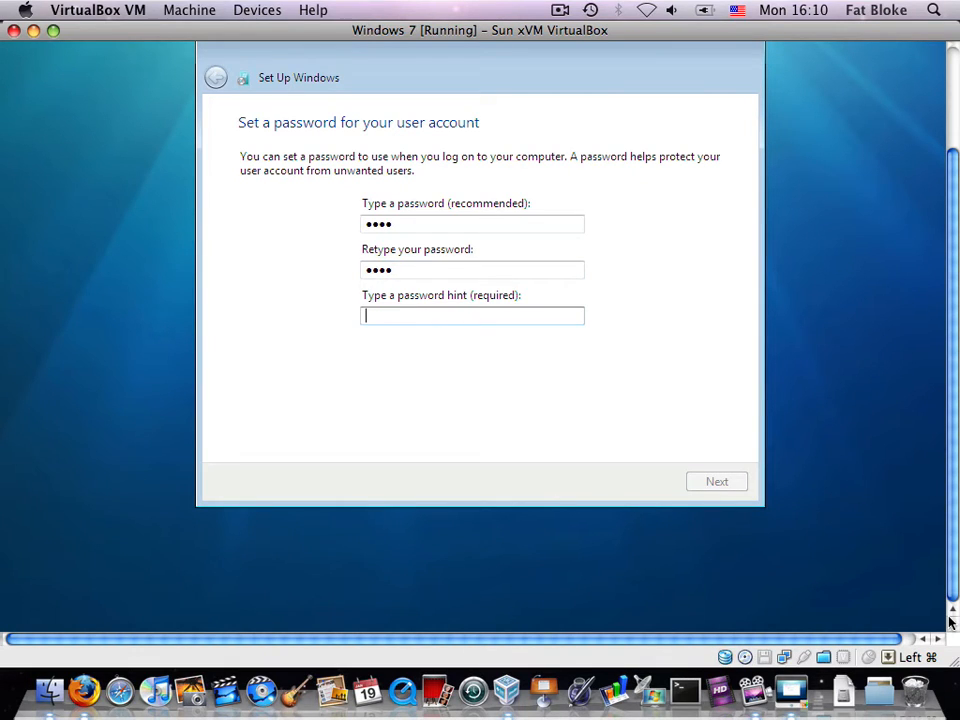
pyautogui.write('the secret')
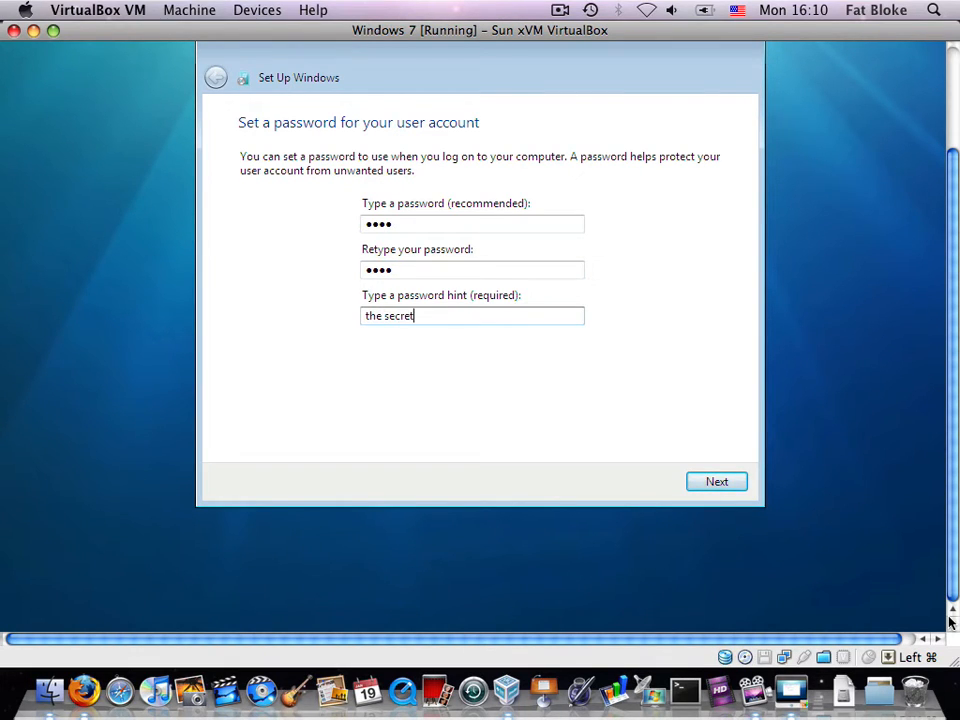
pyautogui.write('one!')
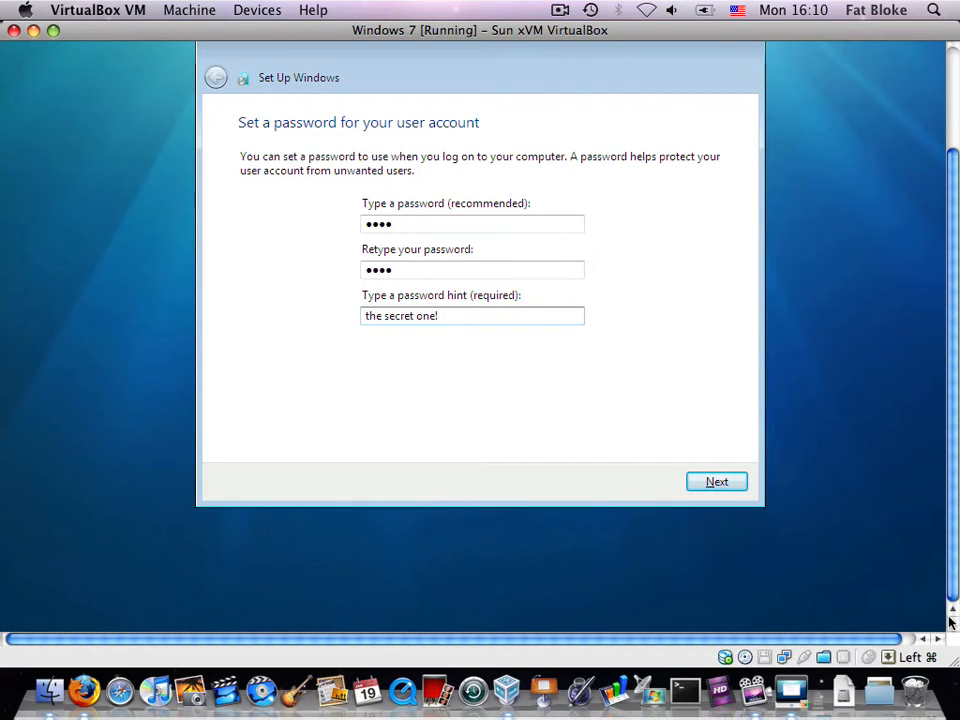
pyautogui.click(716, 480)
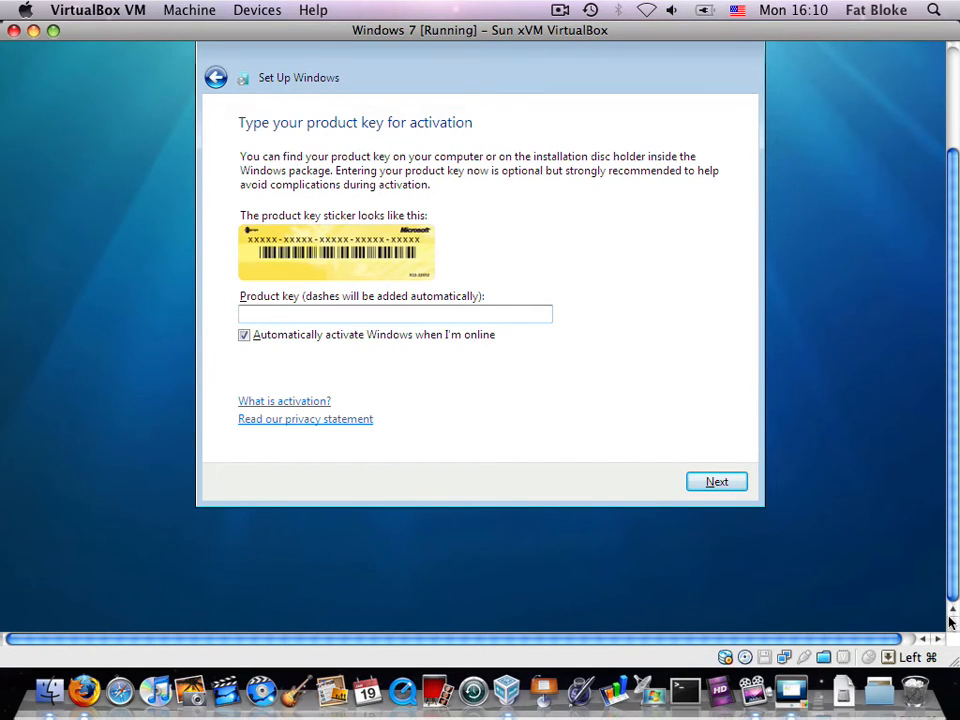
# Step: Skip the product key and accept the default time zone and date settings
pyautogui.click(716, 480)
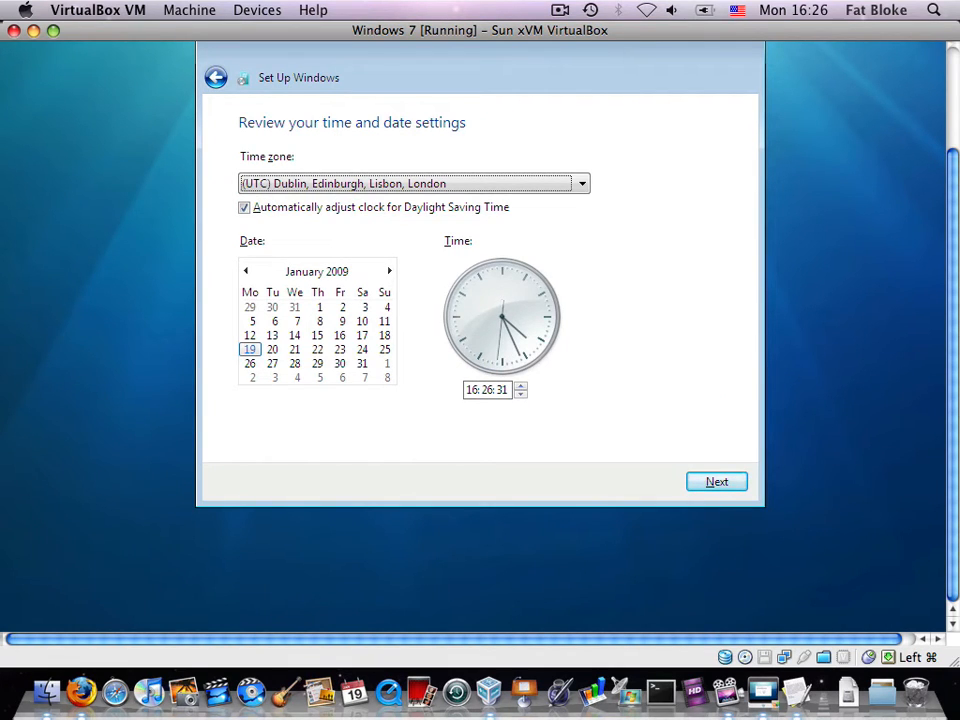
pyautogui.click(716, 480)
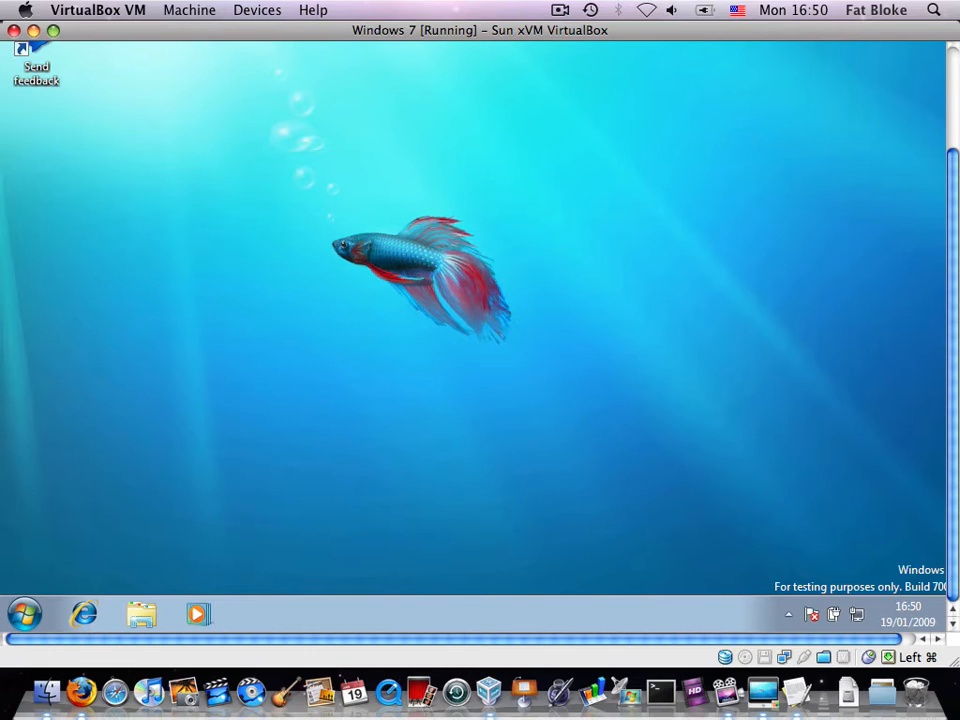
pyautogui.moveTo(362, 116)
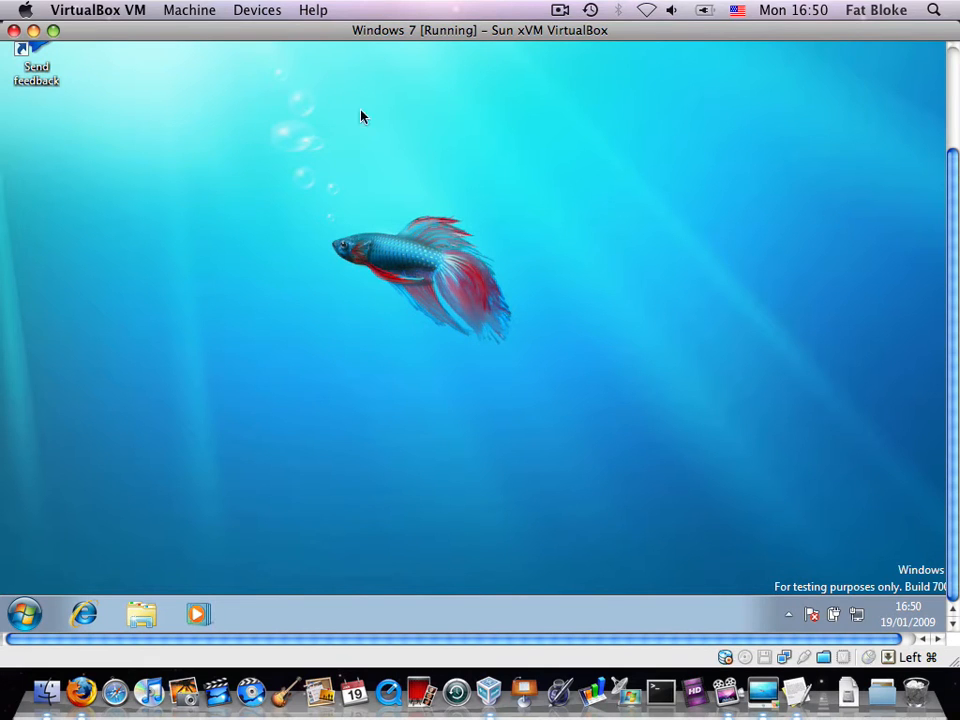
# Step: Choose Install Guest Additions from the Devices menu to load the installer disc
pyautogui.click(256, 8)
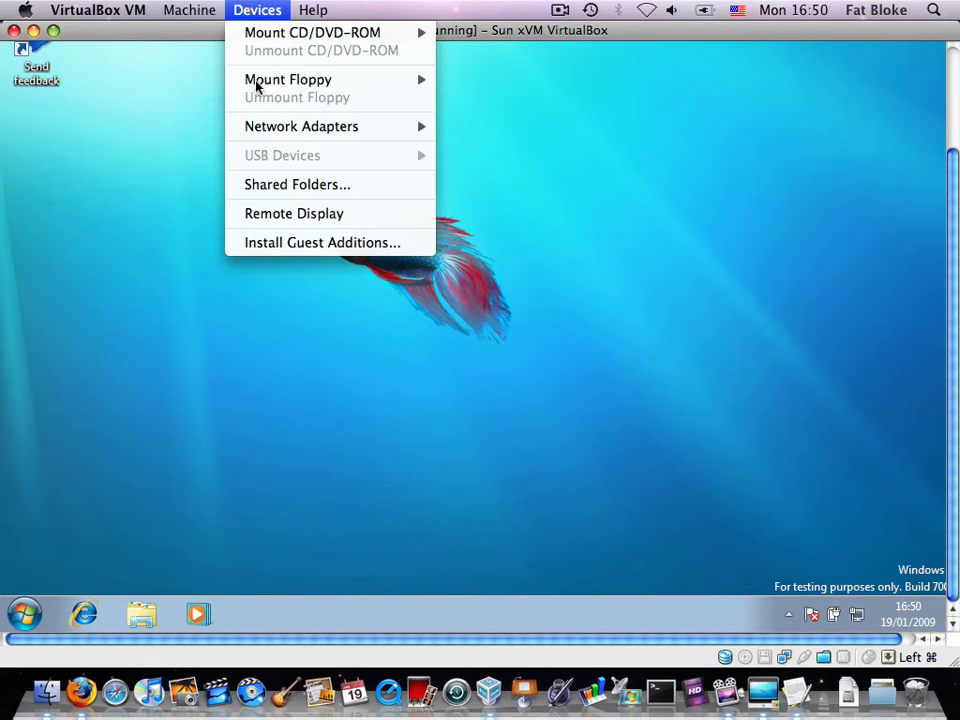
pyautogui.click(270, 250)
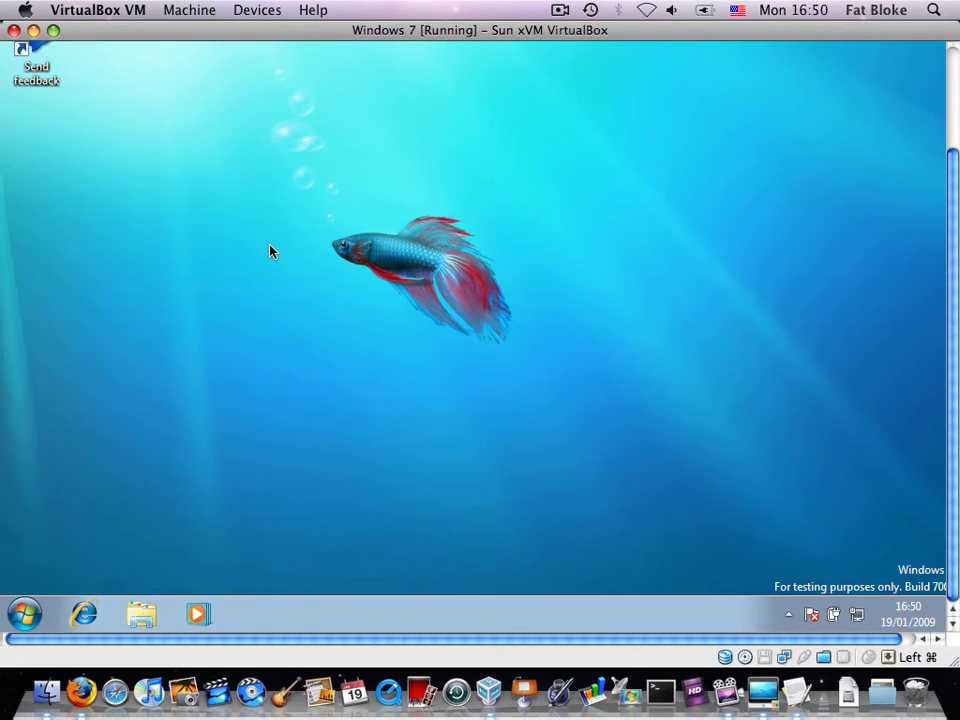
pyautogui.moveTo(670, 590)
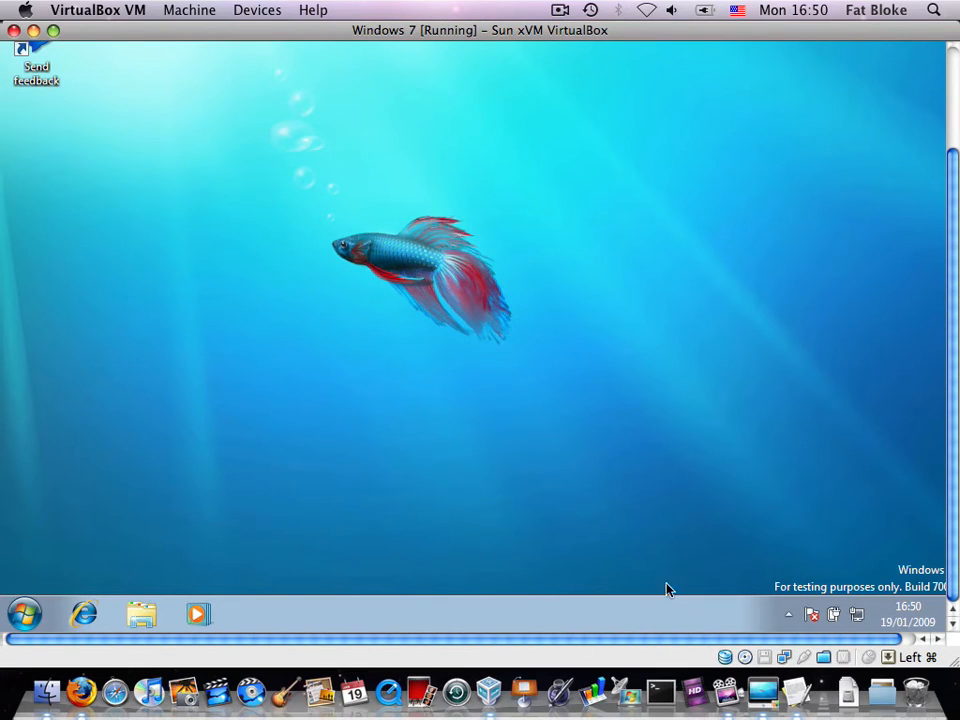
pyautogui.moveTo(744, 656)
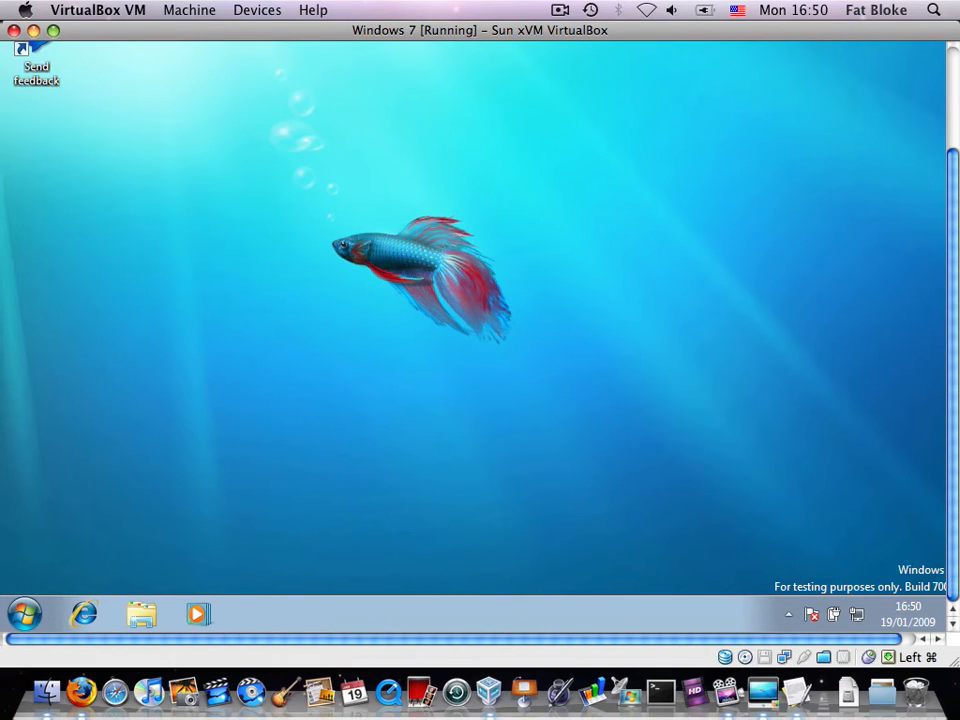
pyautogui.moveTo(108, 180)
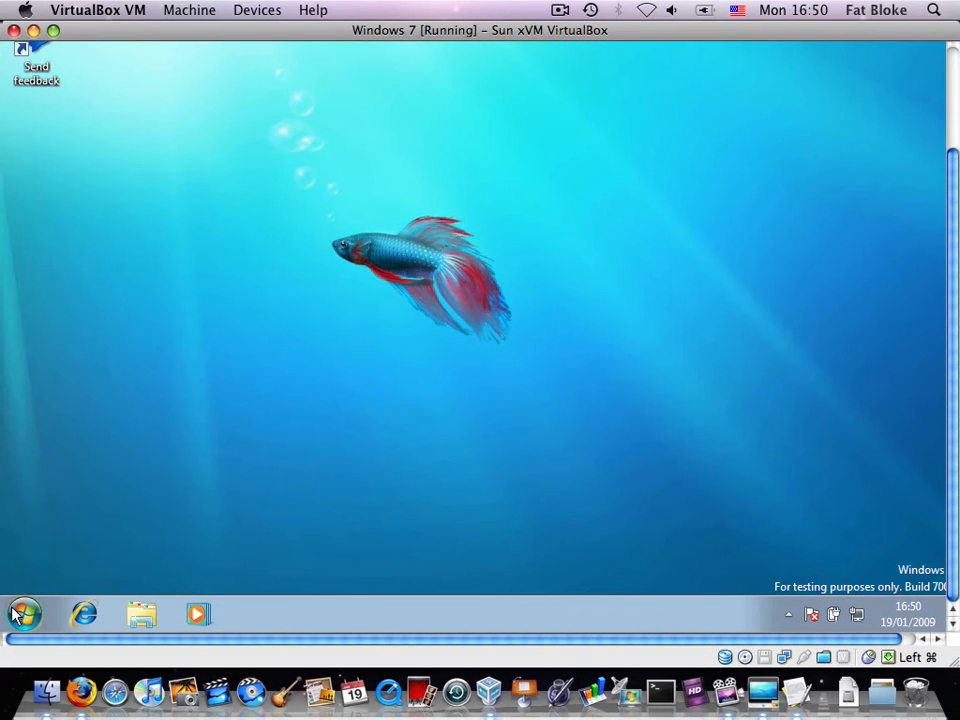
pyautogui.moveTo(400, 572)
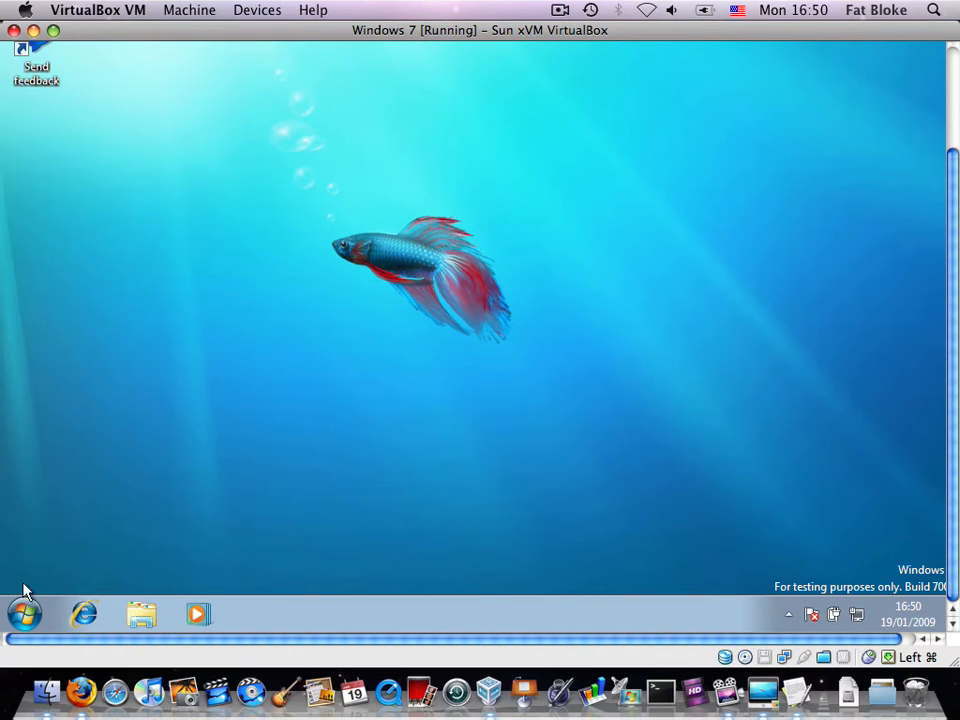
# Step: Run the Guest Additions disc from the CD drive (D:) via Start > Computer
pyautogui.click(24, 612)
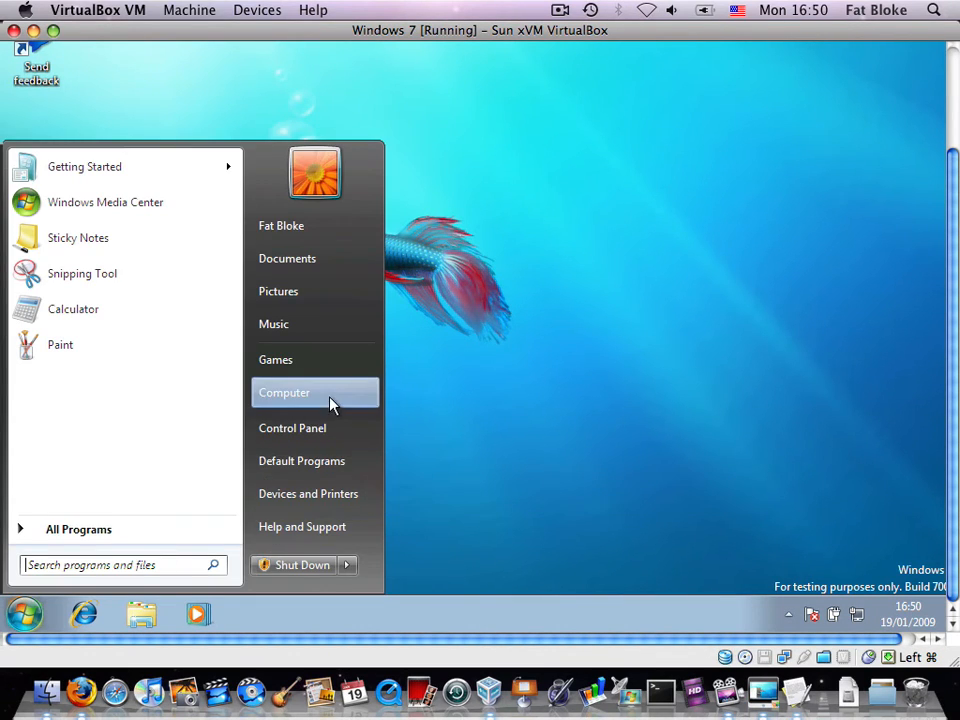
pyautogui.click(284, 392)
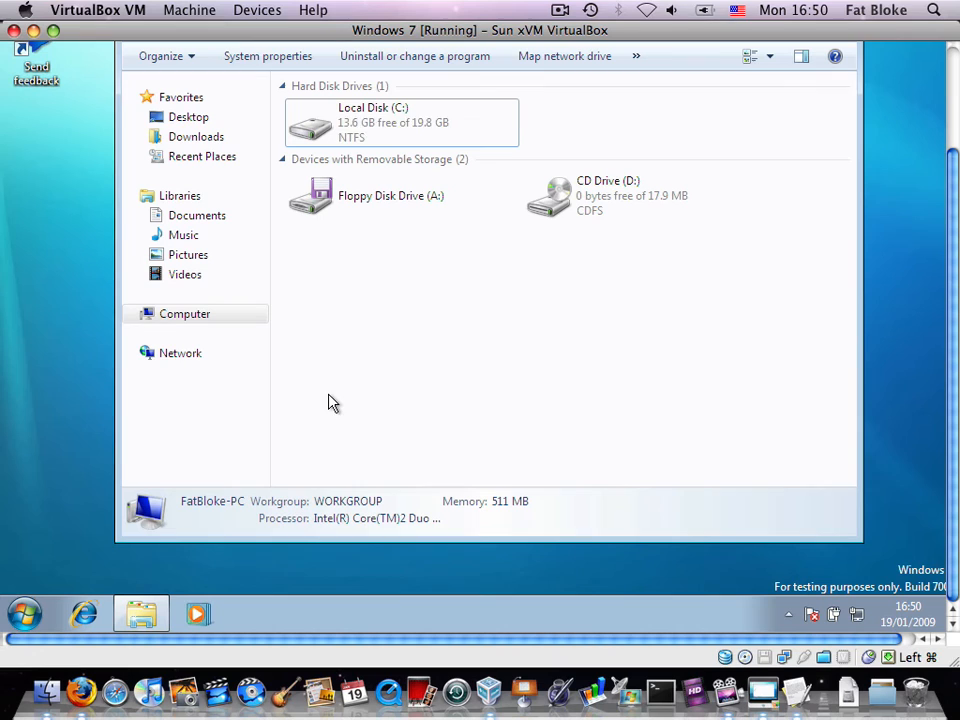
pyautogui.click(640, 196)
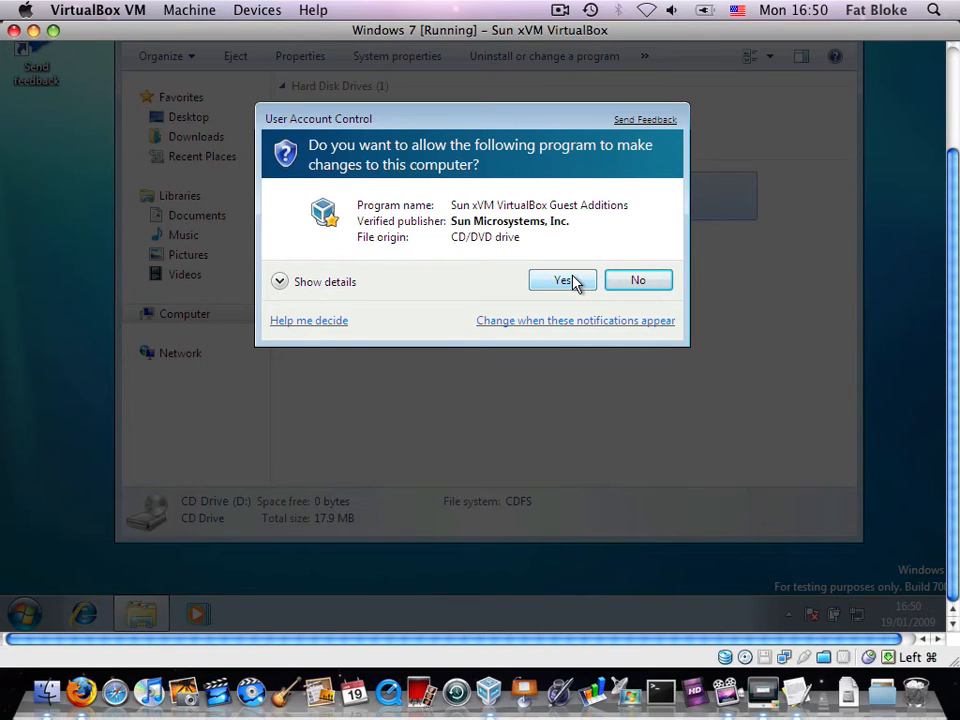
# Step: Allow UAC, accept the license, install to the default folder, and approve the Sun display driver
pyautogui.click(562, 280)
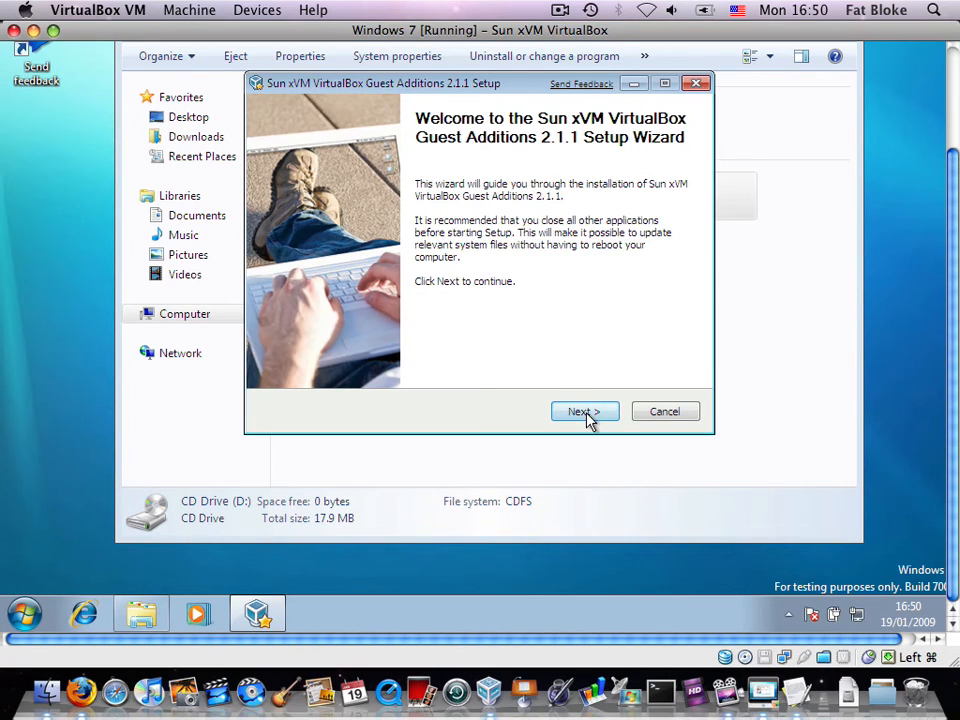
pyautogui.click(584, 412)
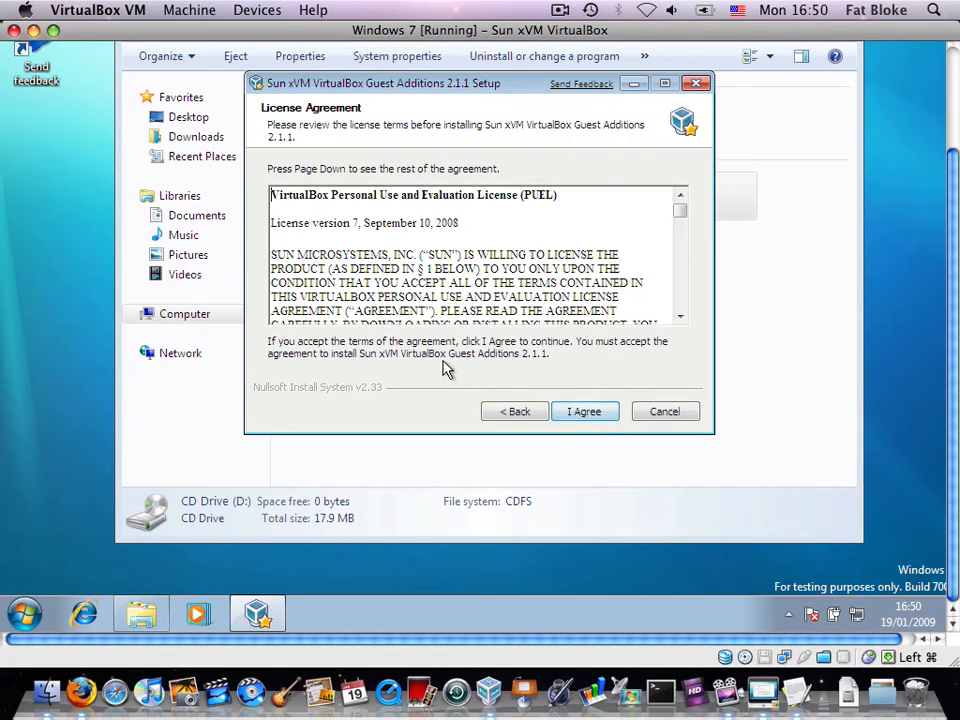
pyautogui.click(584, 412)
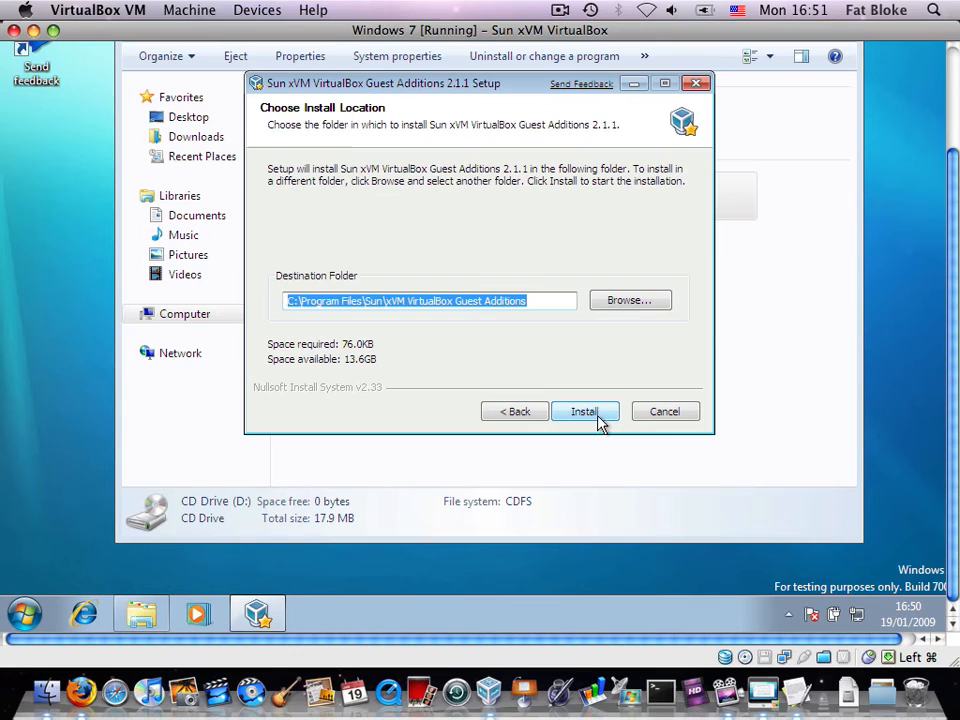
pyautogui.click(584, 412)
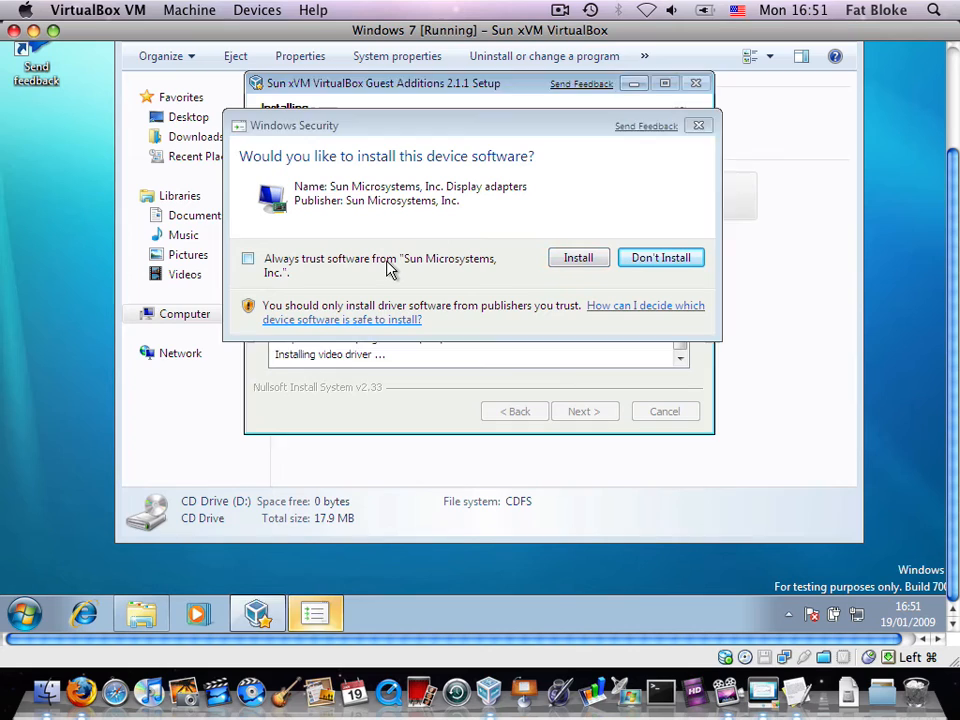
pyautogui.click(578, 256)
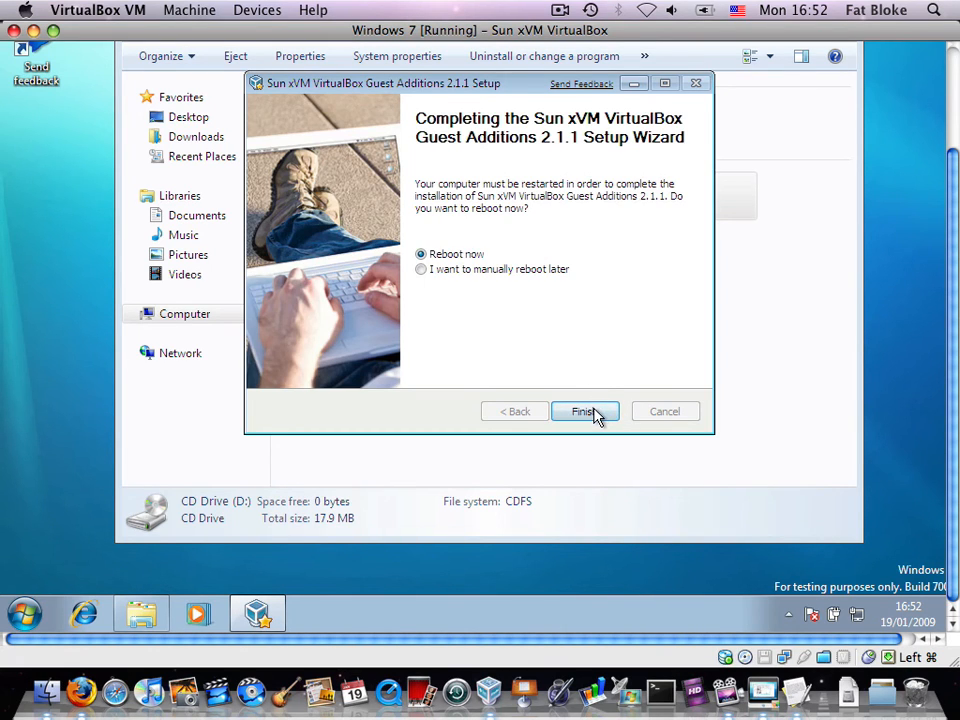
# Step: Finish setup with Reboot now, then sign in at the Windows Welcome screen
pyautogui.click(584, 412)
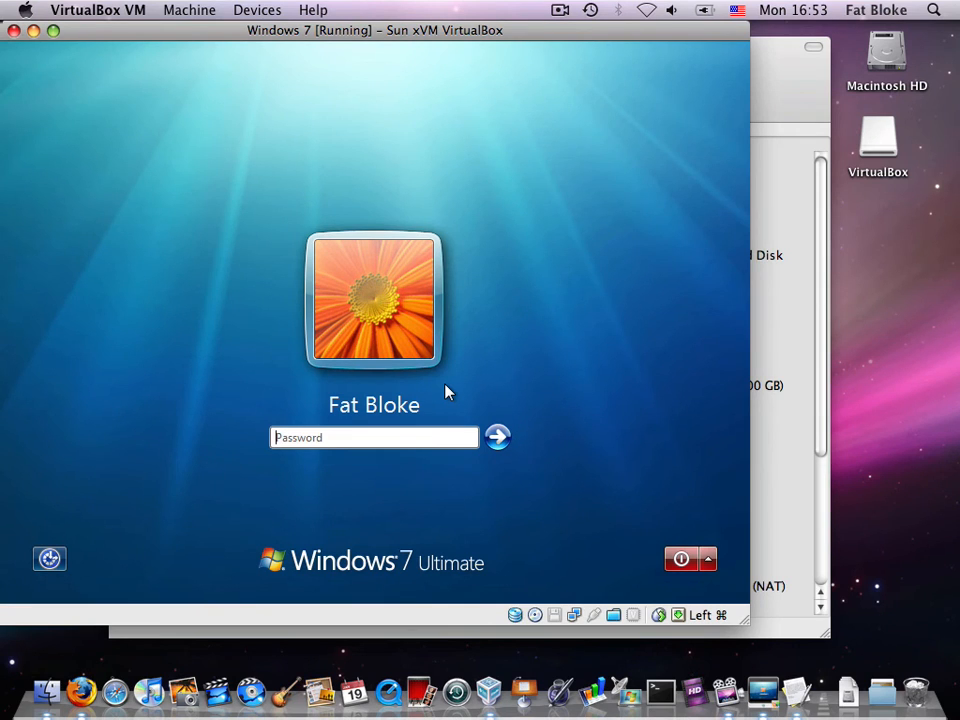
pyautogui.click(496, 436)
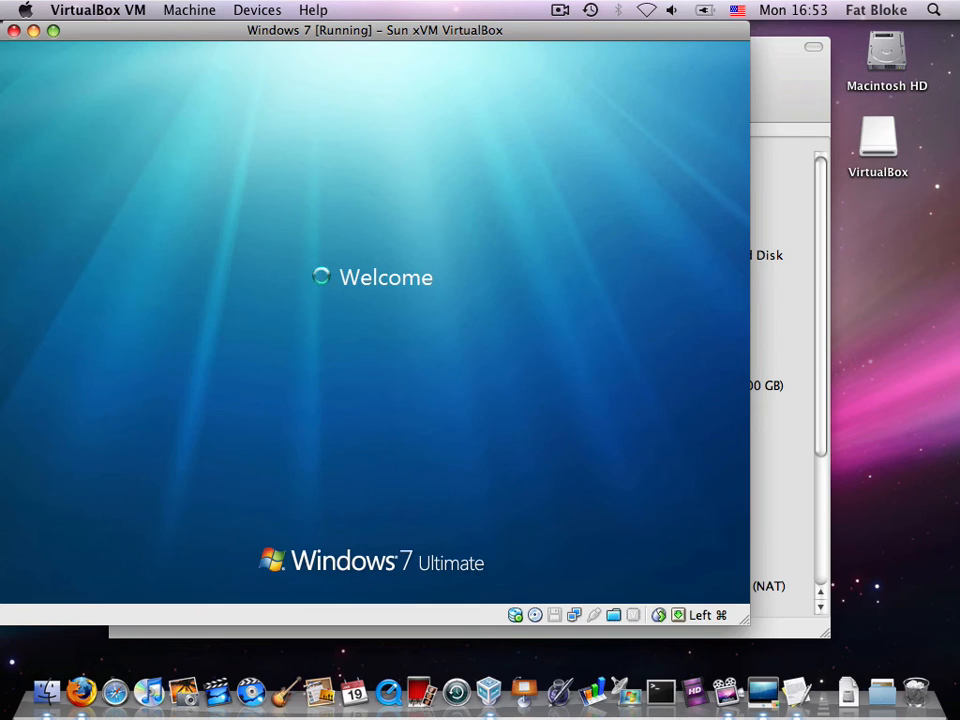
pyautogui.moveTo(670, 644)
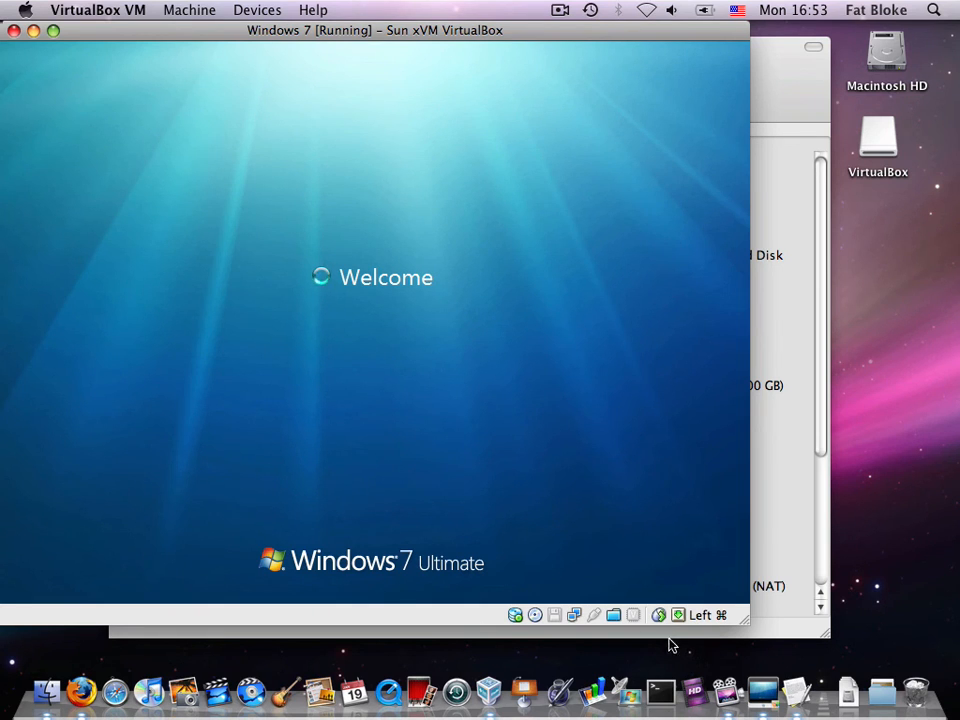
pyautogui.moveTo(660, 624)
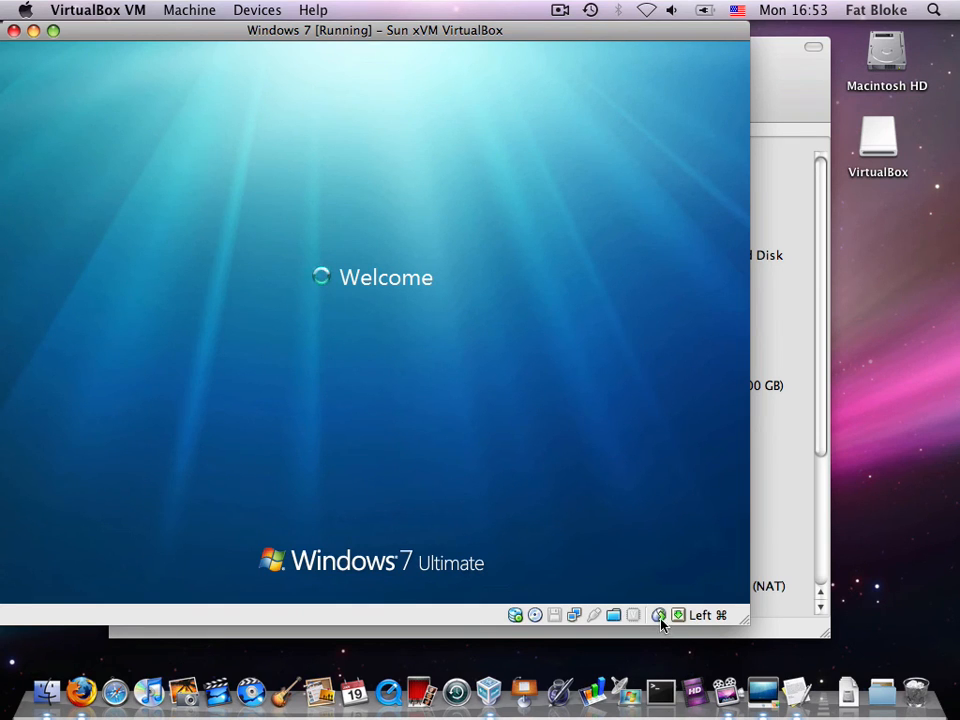
pyautogui.moveTo(660, 616)
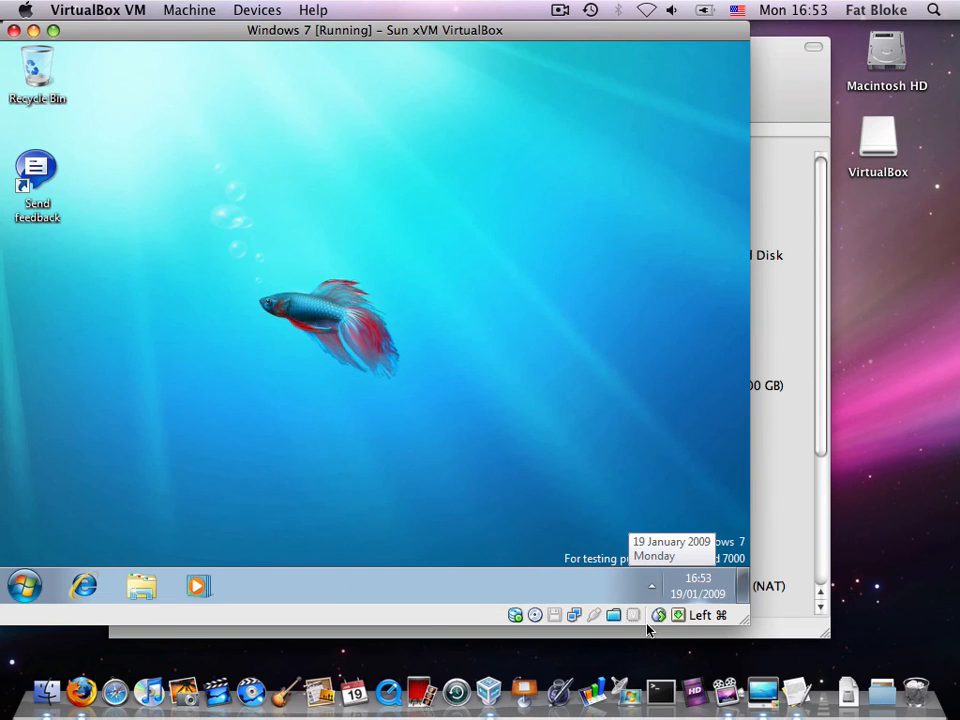
pyautogui.moveTo(604, 516)
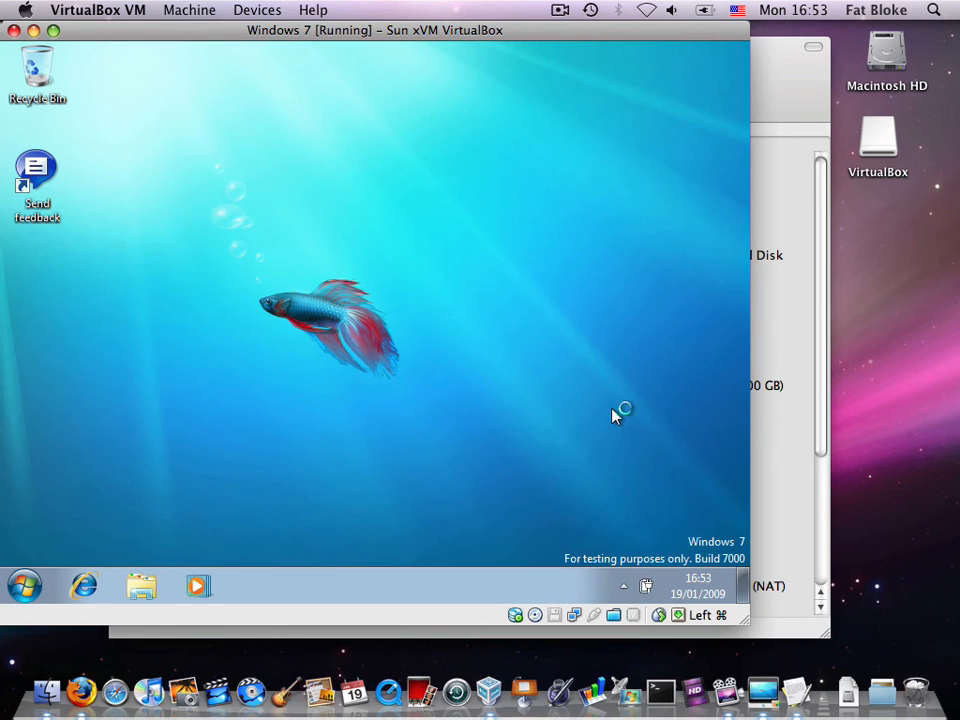
# Step: Move the VM window toward screen centre and enlarge it so the desktop grows
pyautogui.moveTo(376, 30); pyautogui.dragTo(484, 50)
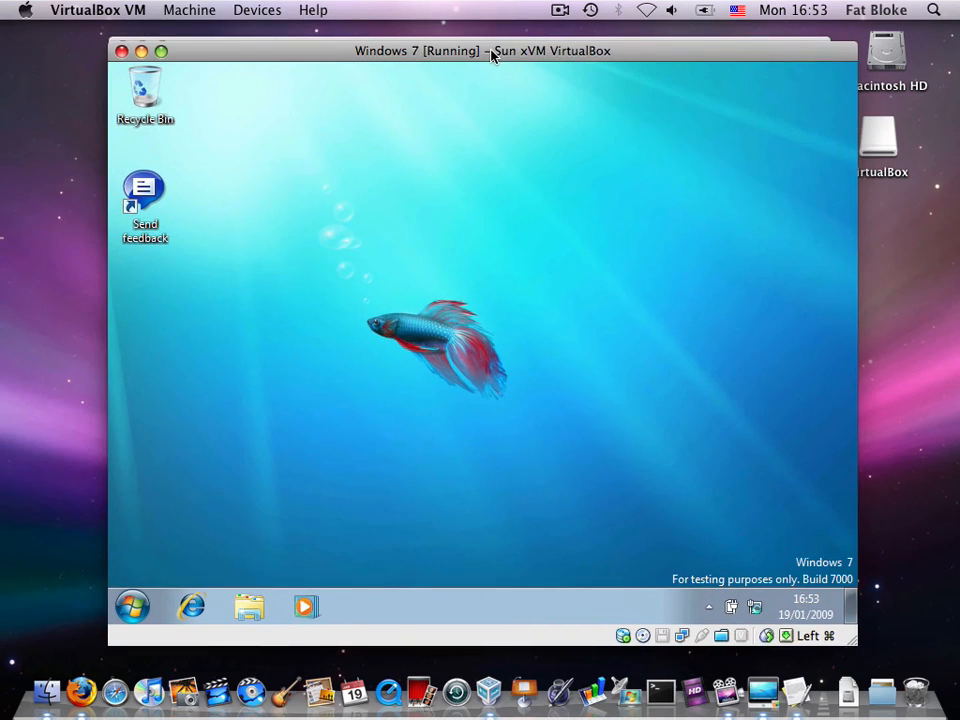
pyautogui.moveTo(490, 50); pyautogui.dragTo(456, 40)
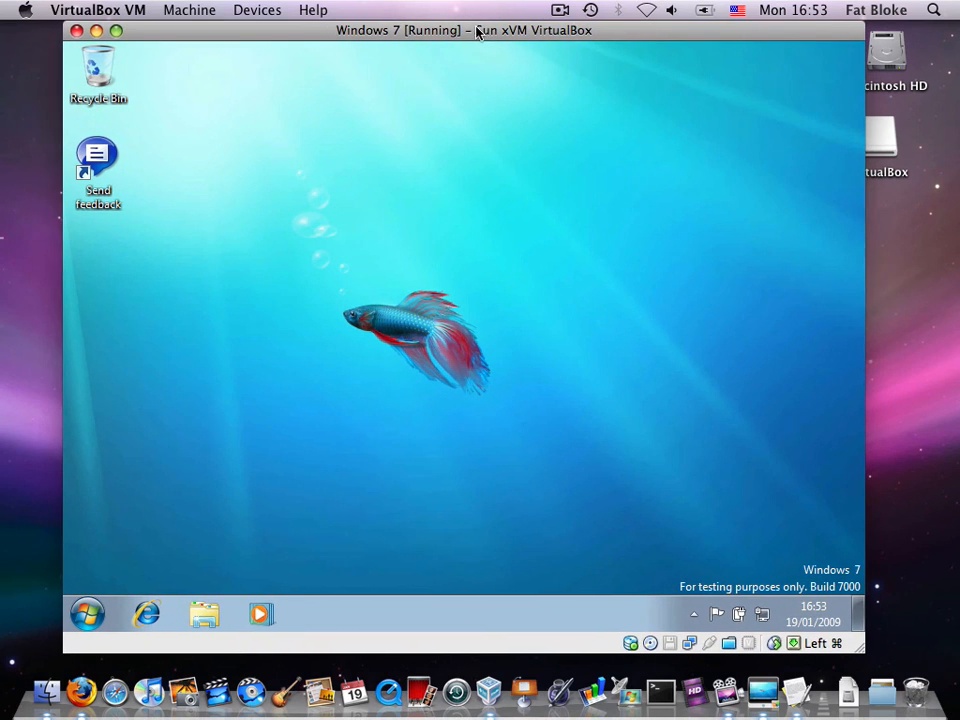
pyautogui.moveTo(344, 276)
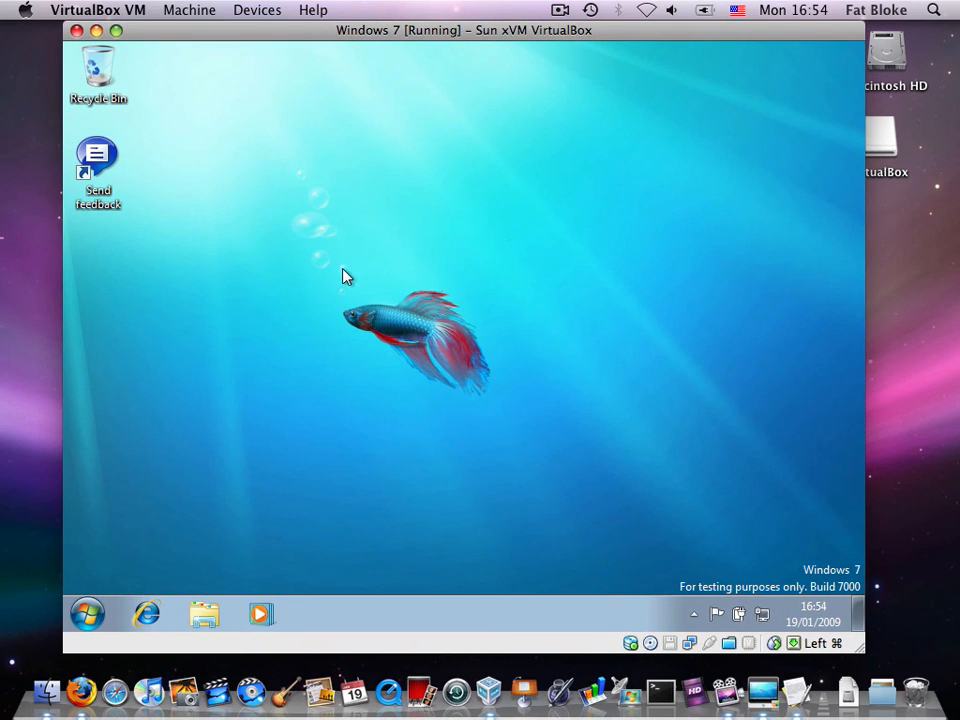